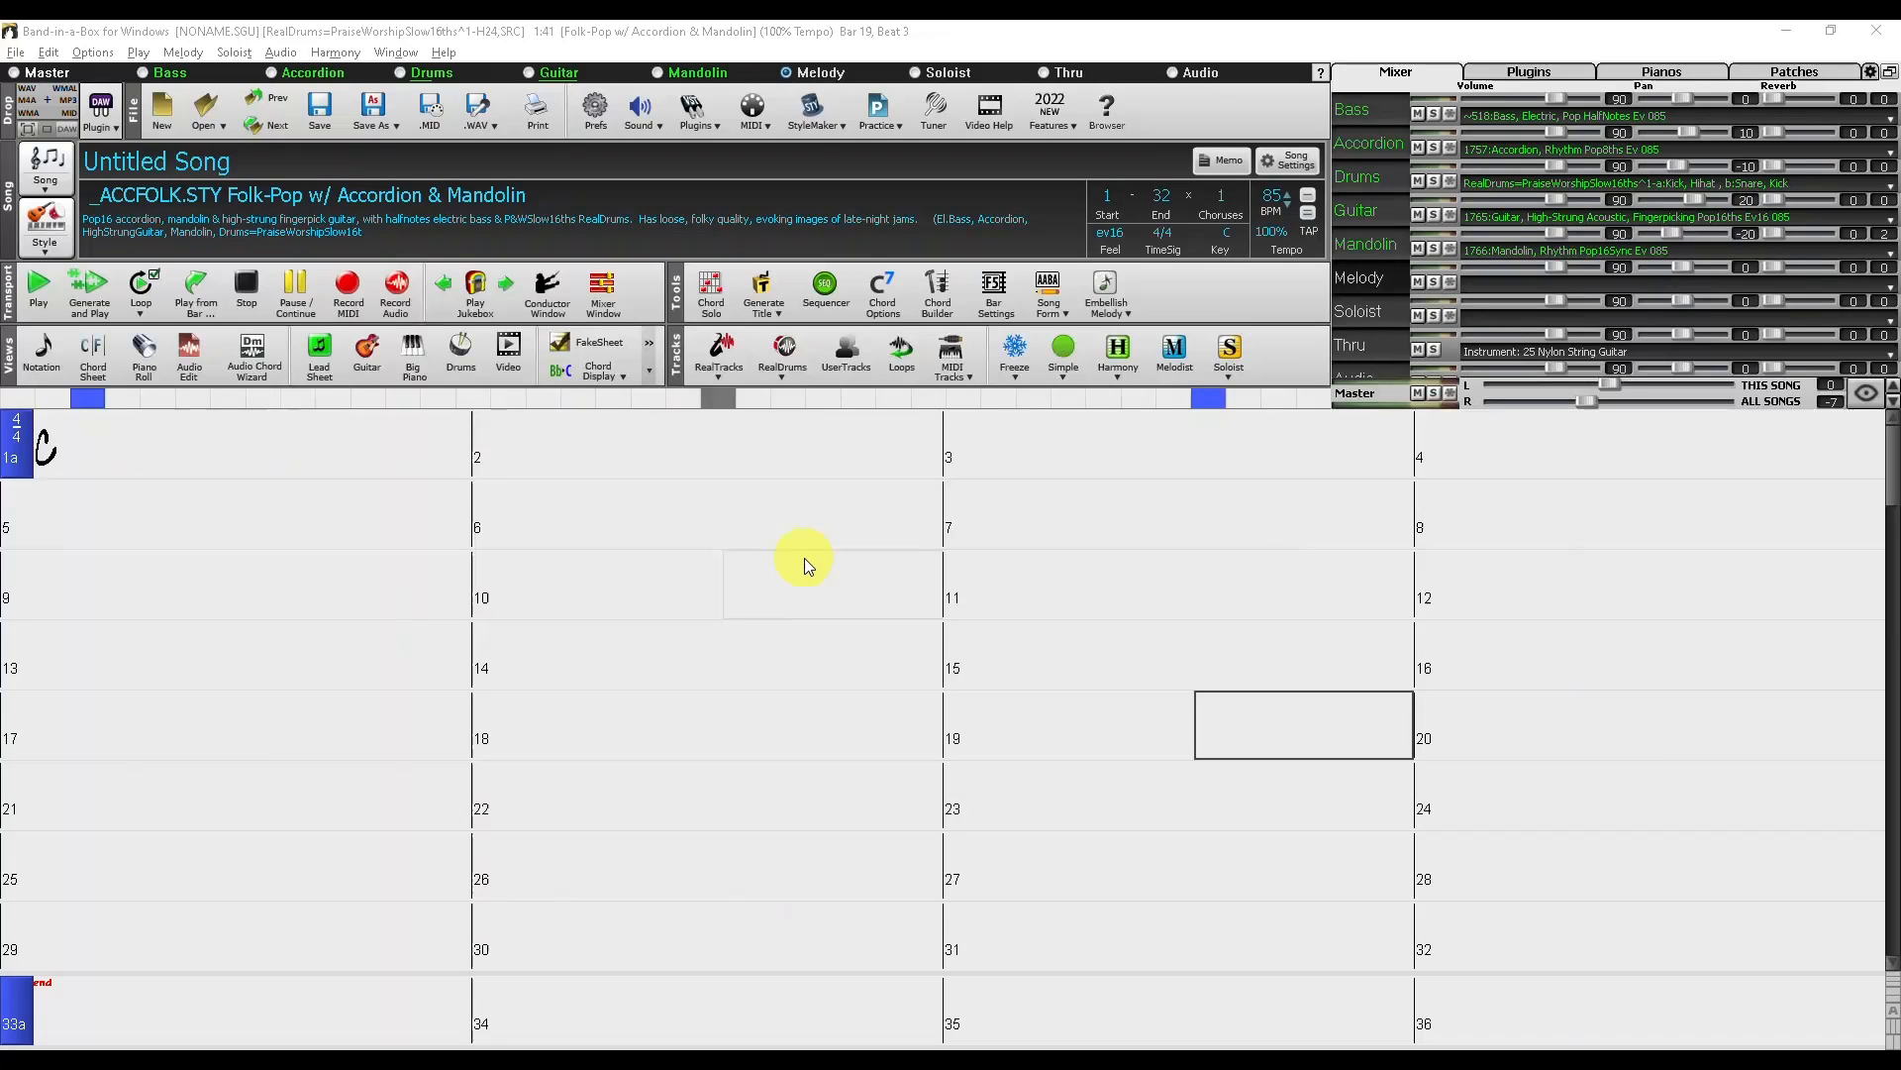
mouse_move(651, 335)
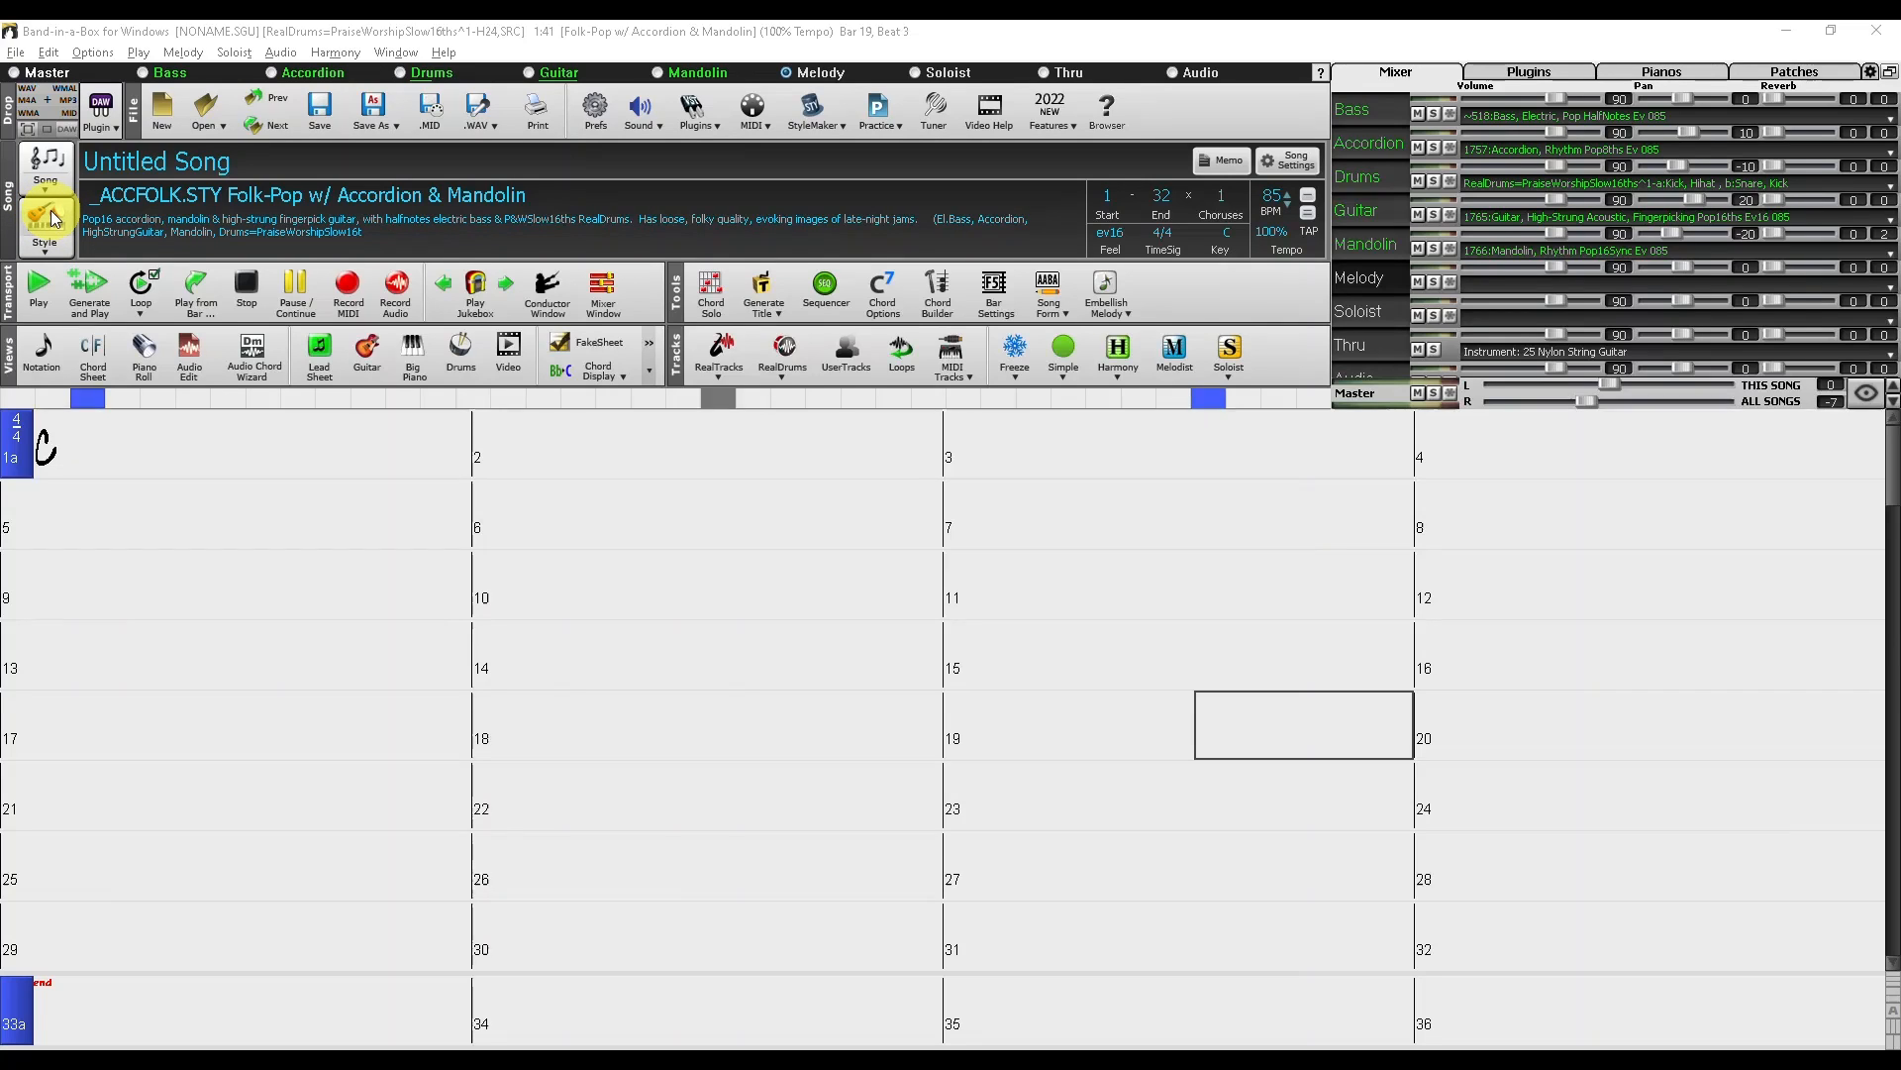
Open the Style button menu to reach the StylePicker browser.
click(36, 211)
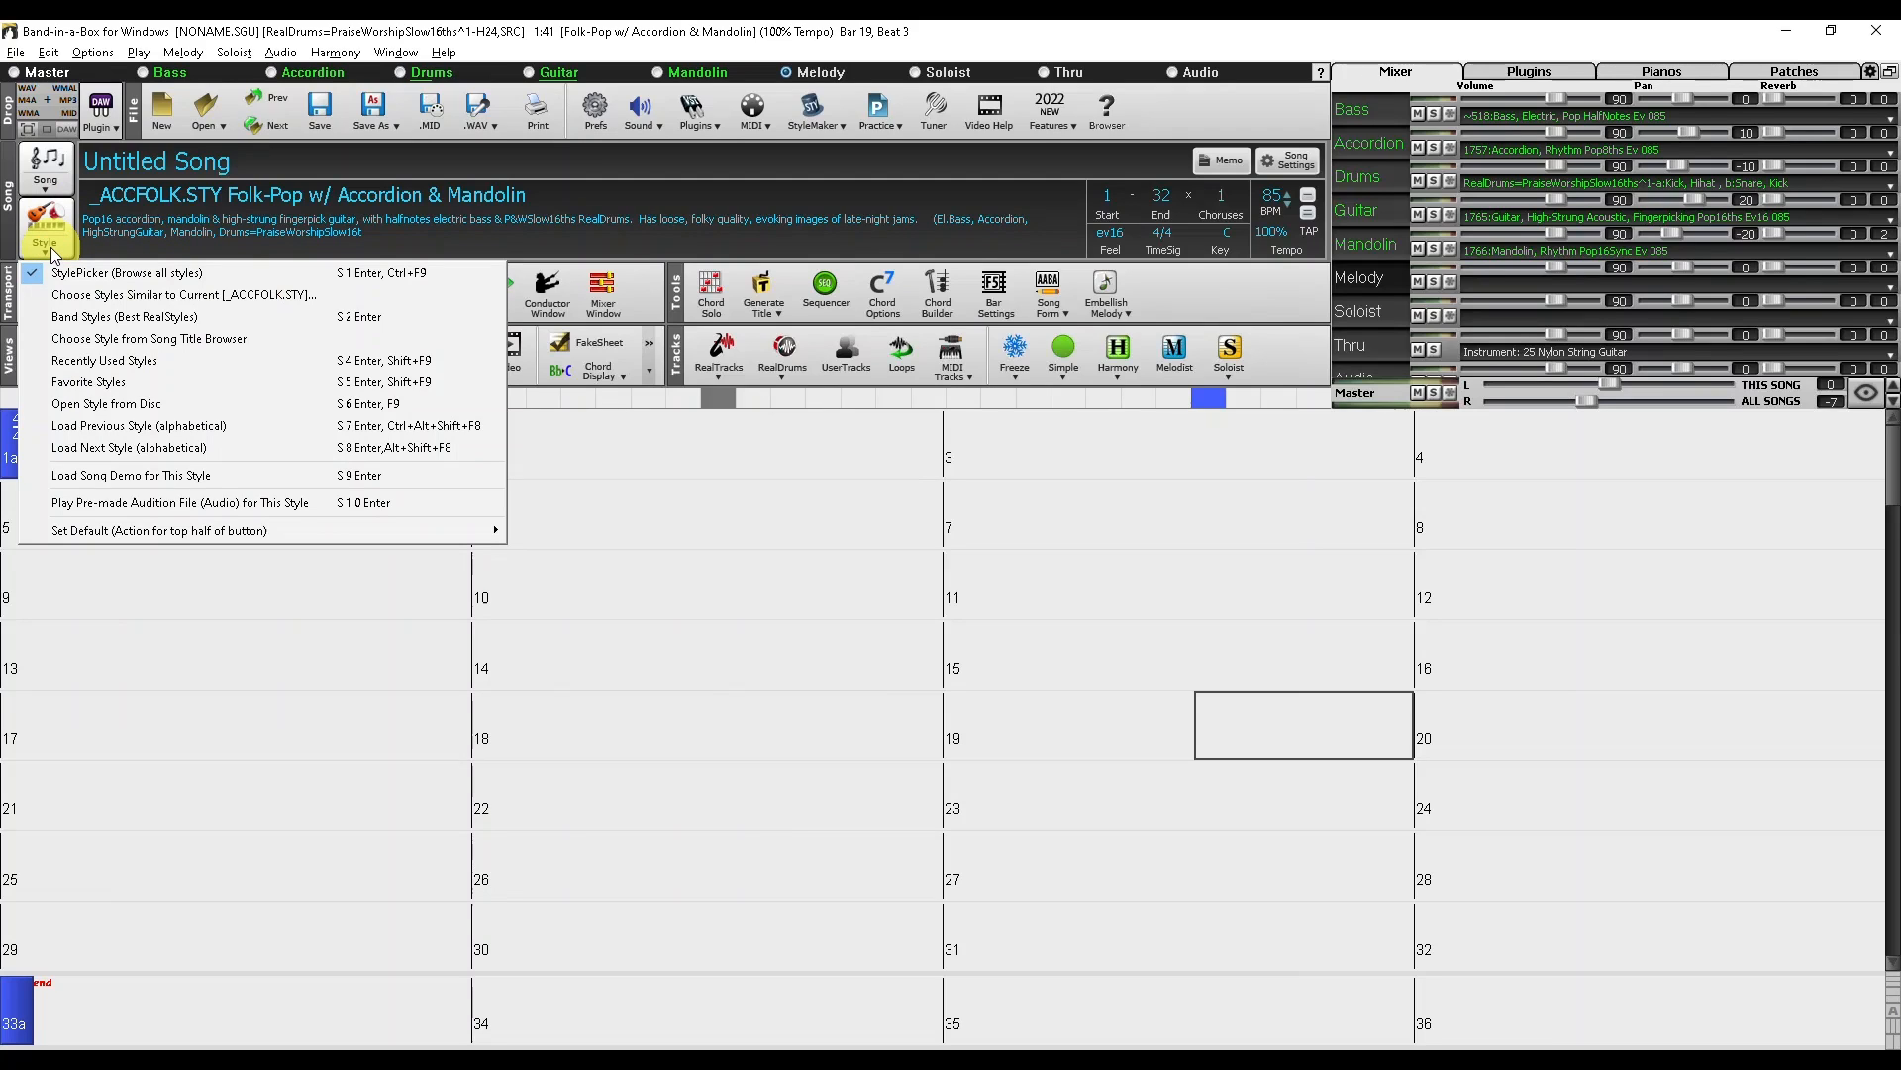
mouse_move(234, 278)
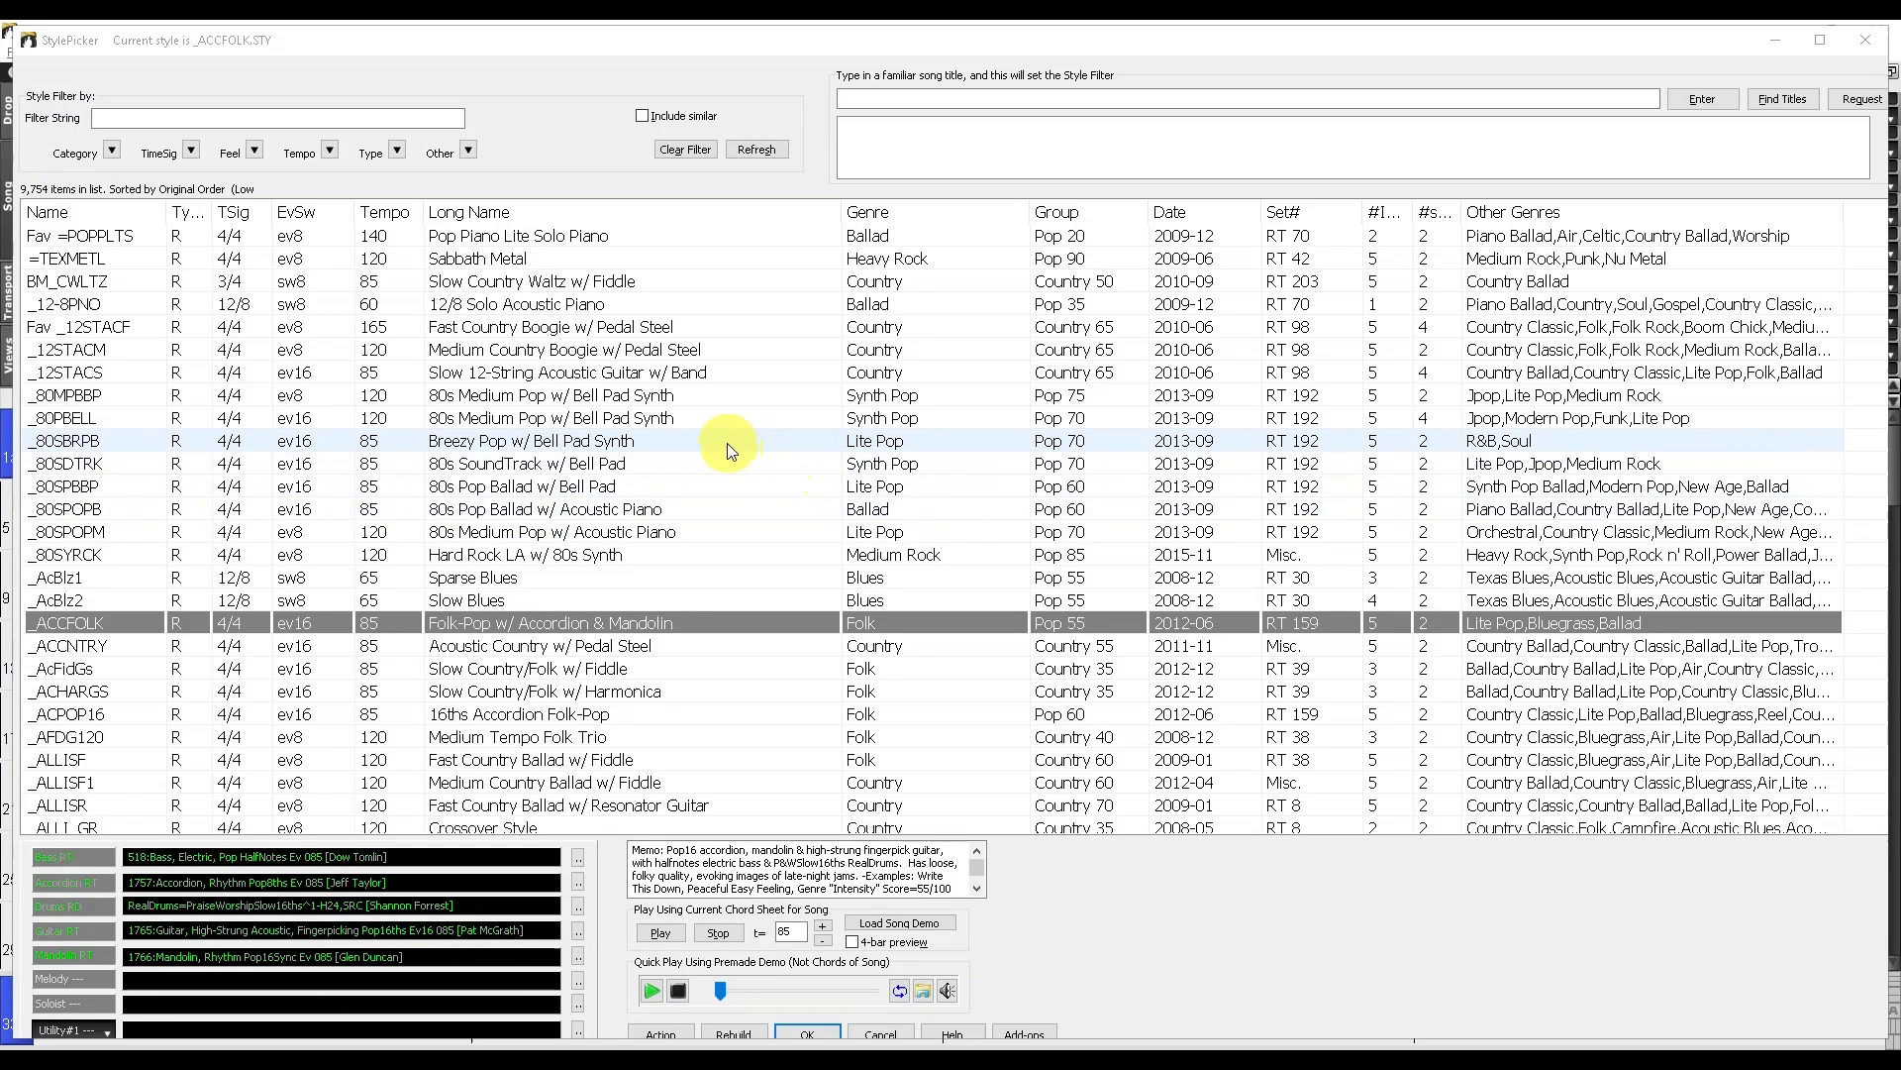
mouse_move(743, 494)
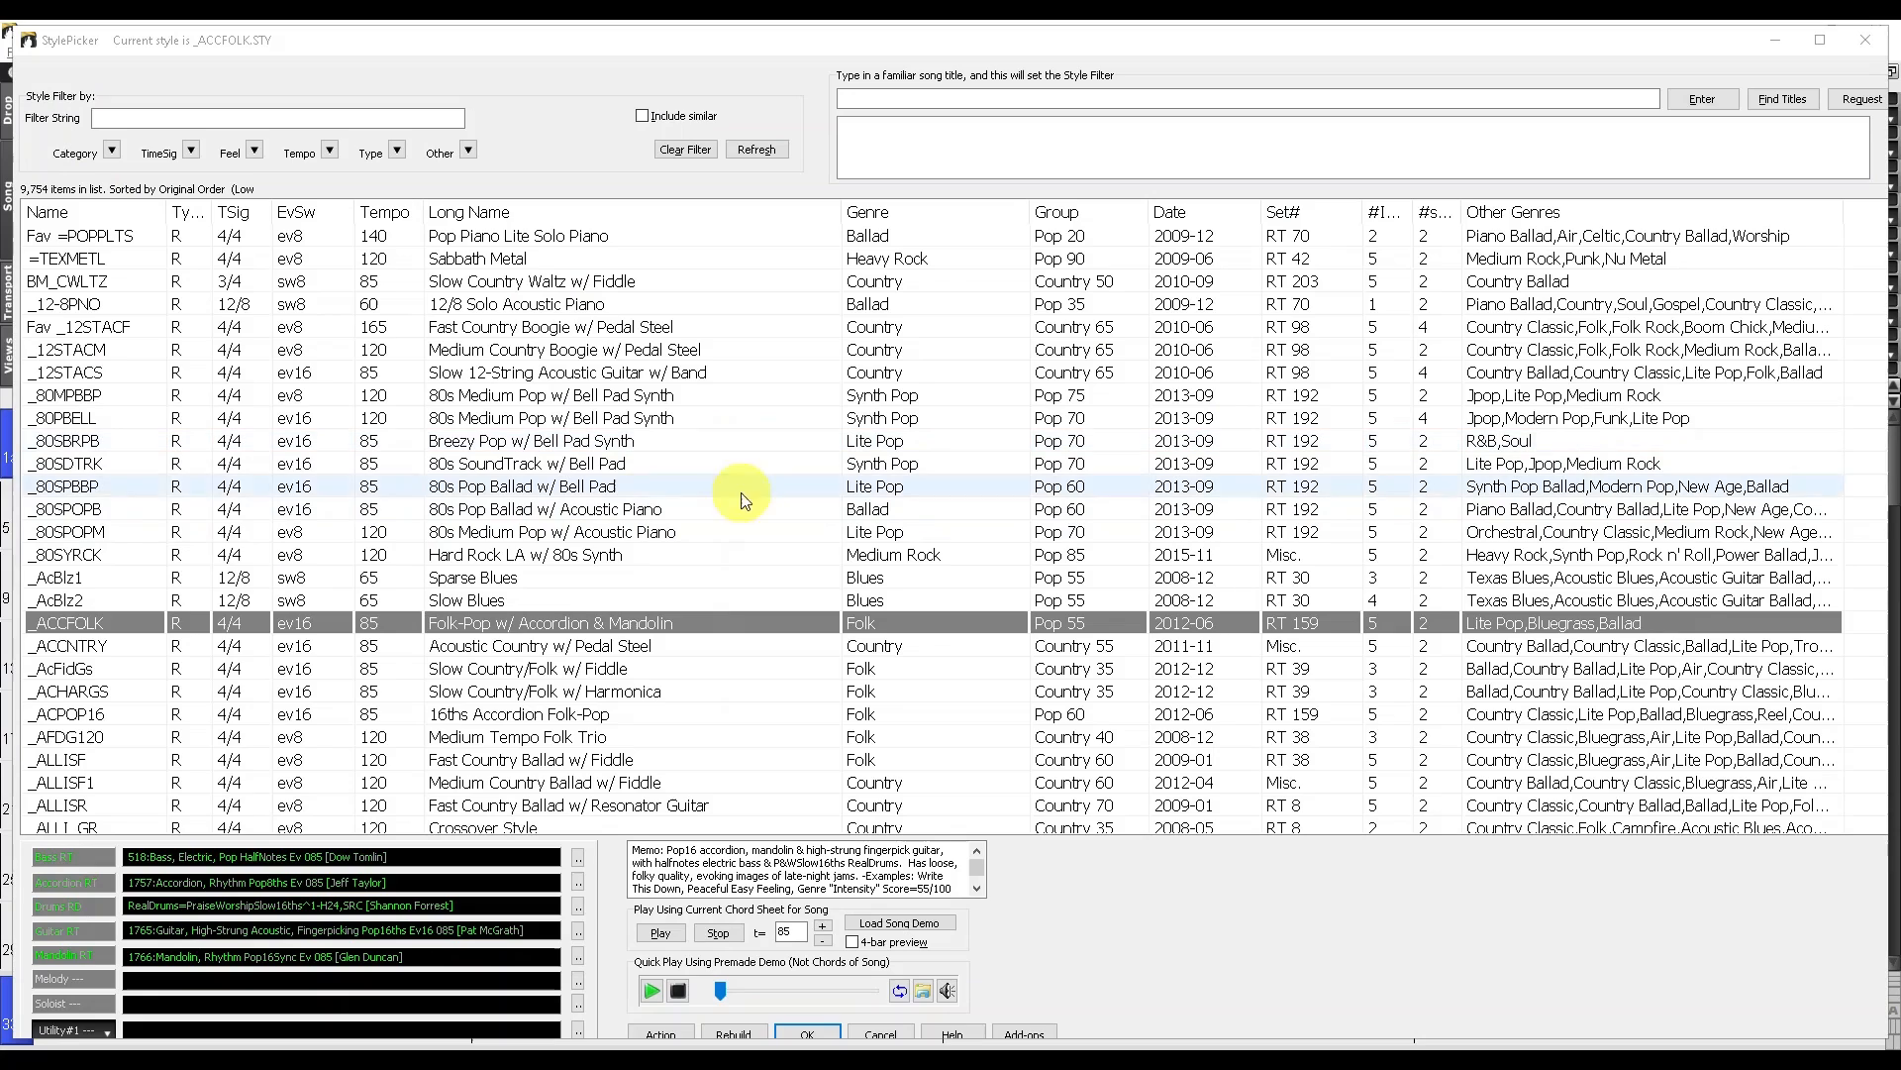
mouse_move(654, 541)
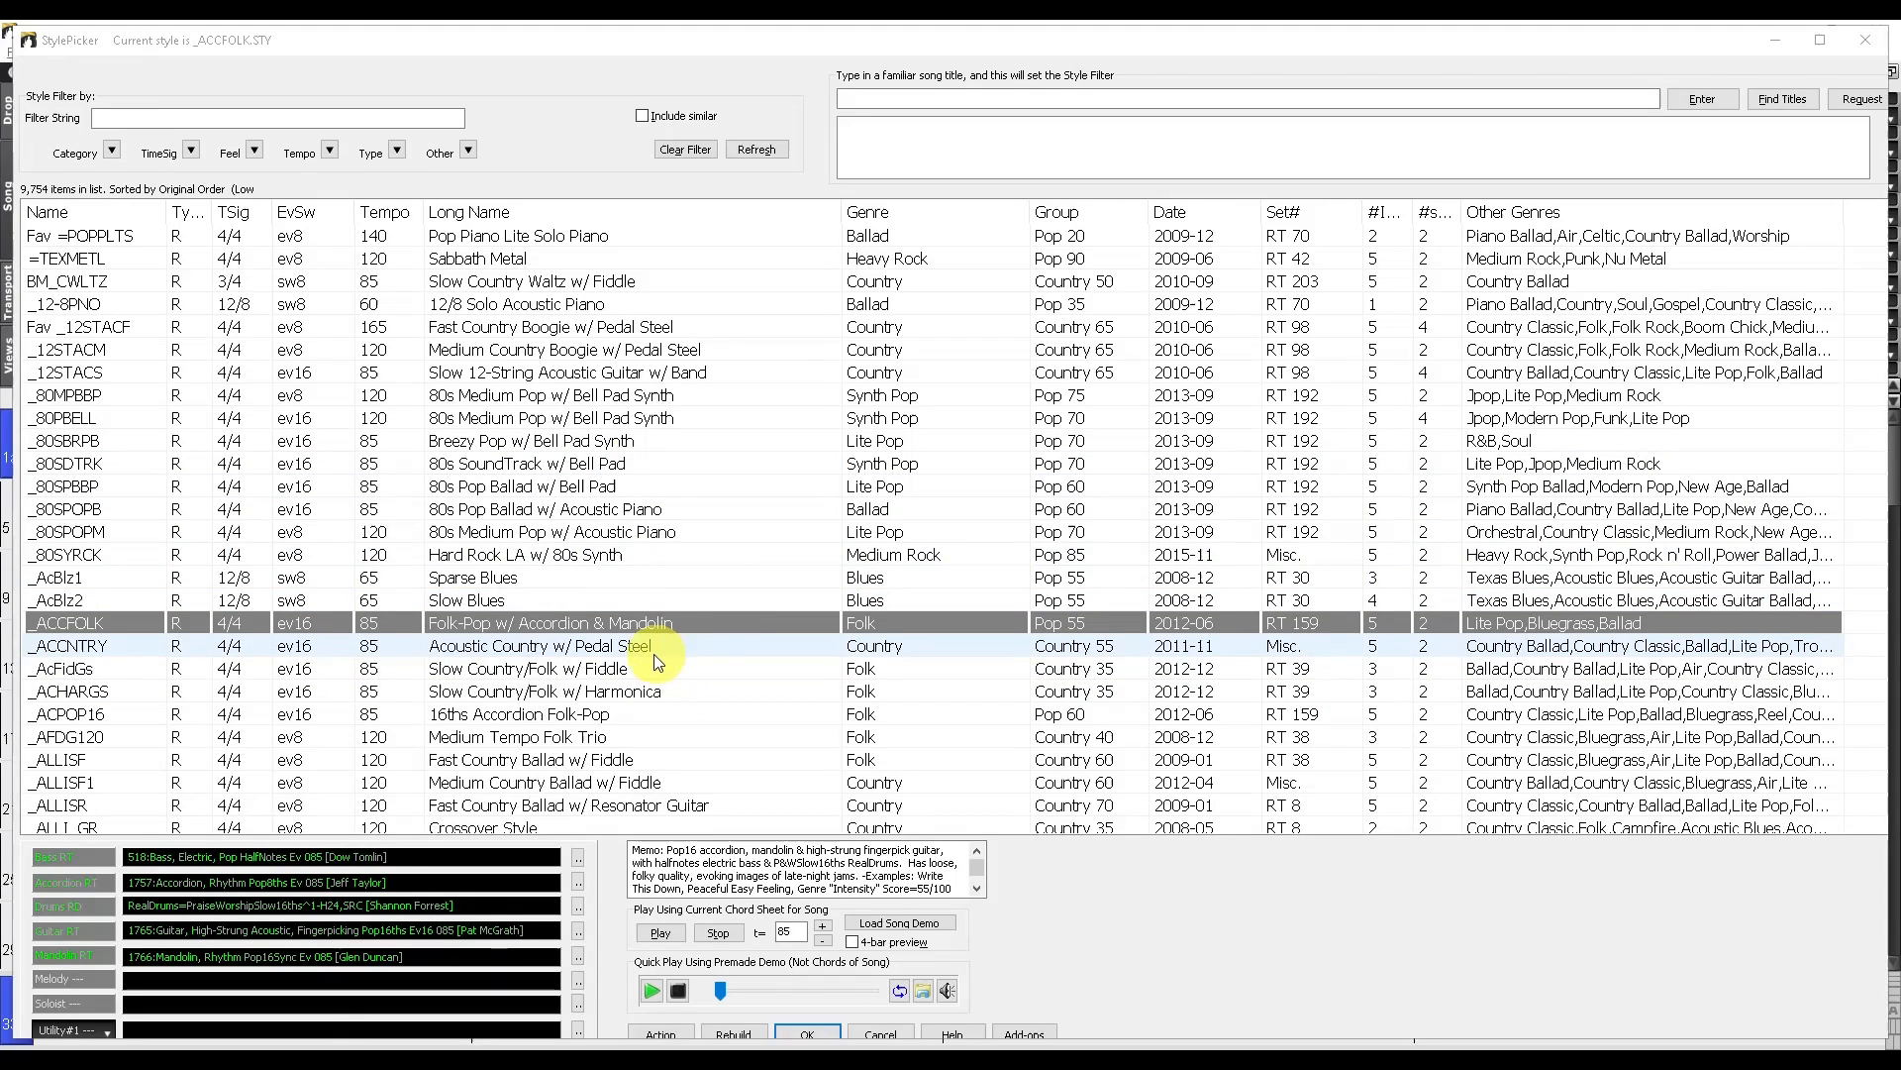
Select _80SPOPM (80s Medium Pop w/ Acoustic Piano) and set it as a favorite.
click(615, 531)
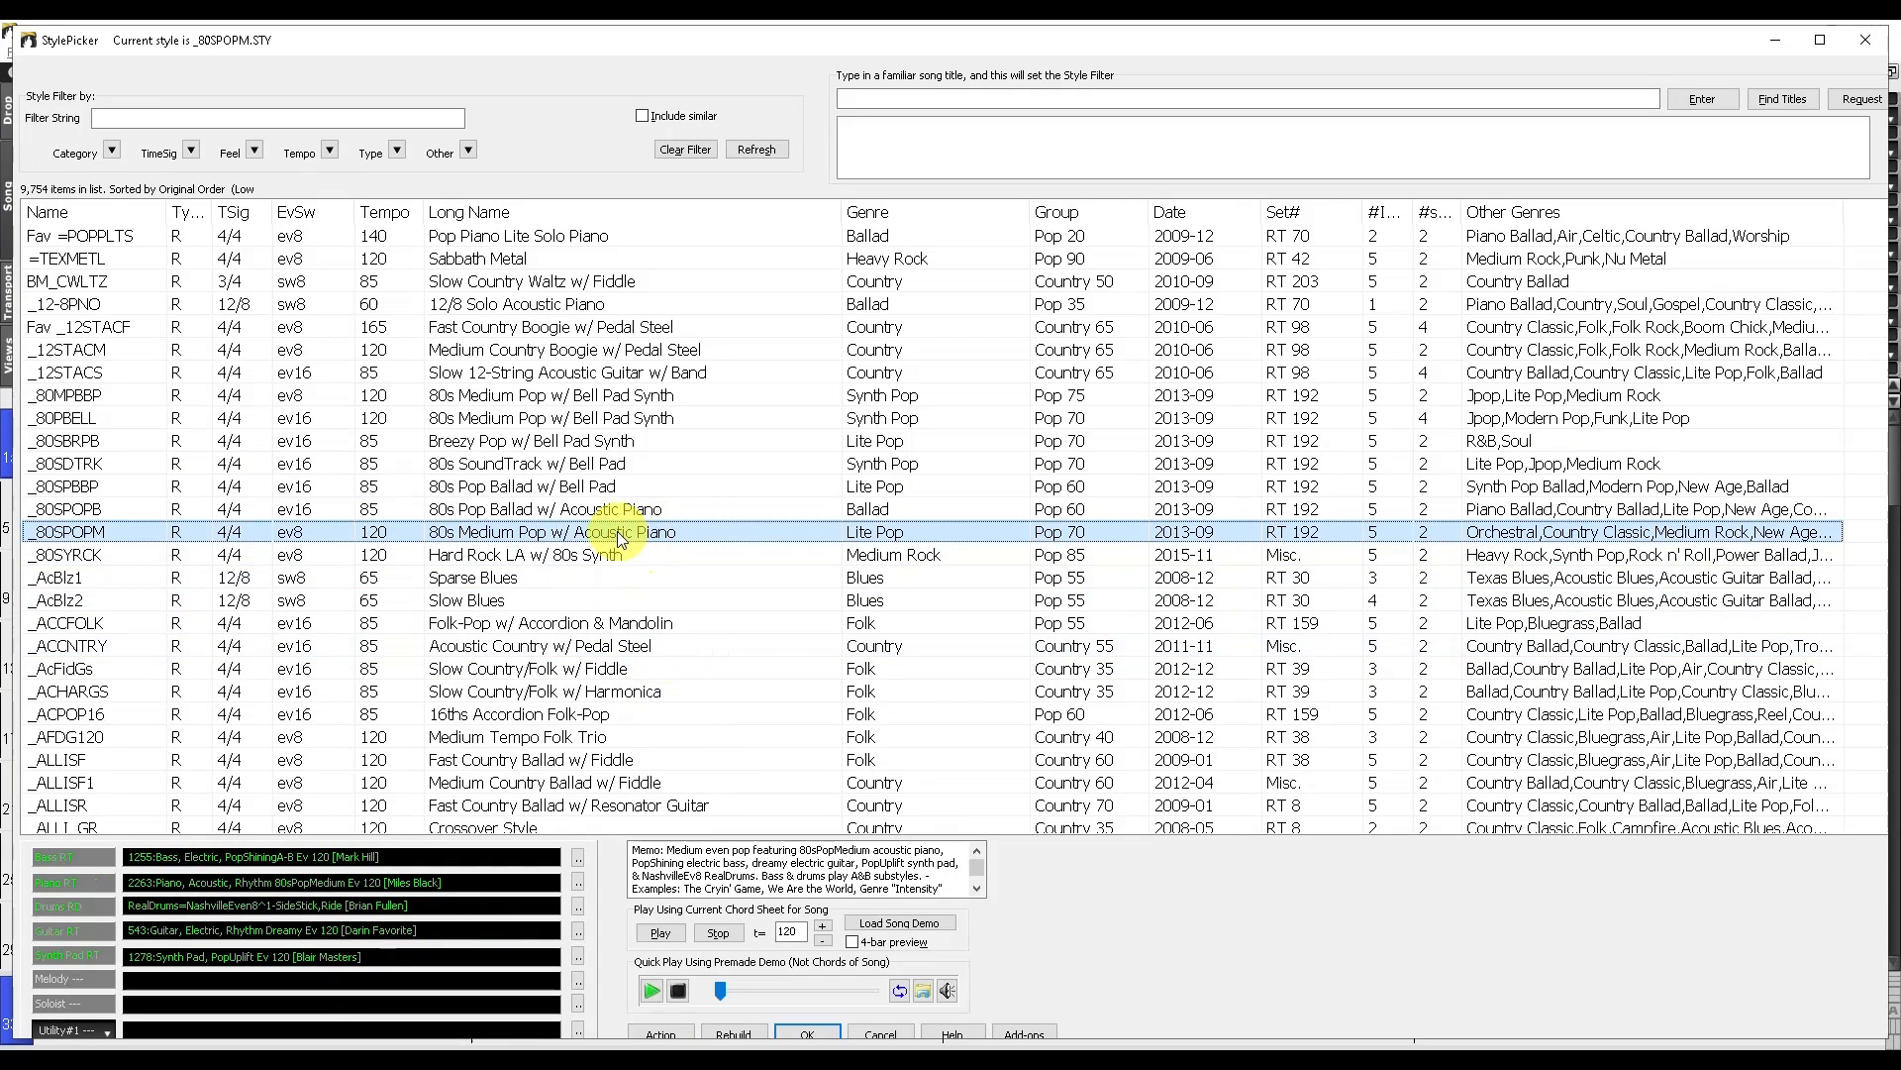
mouse_move(655, 539)
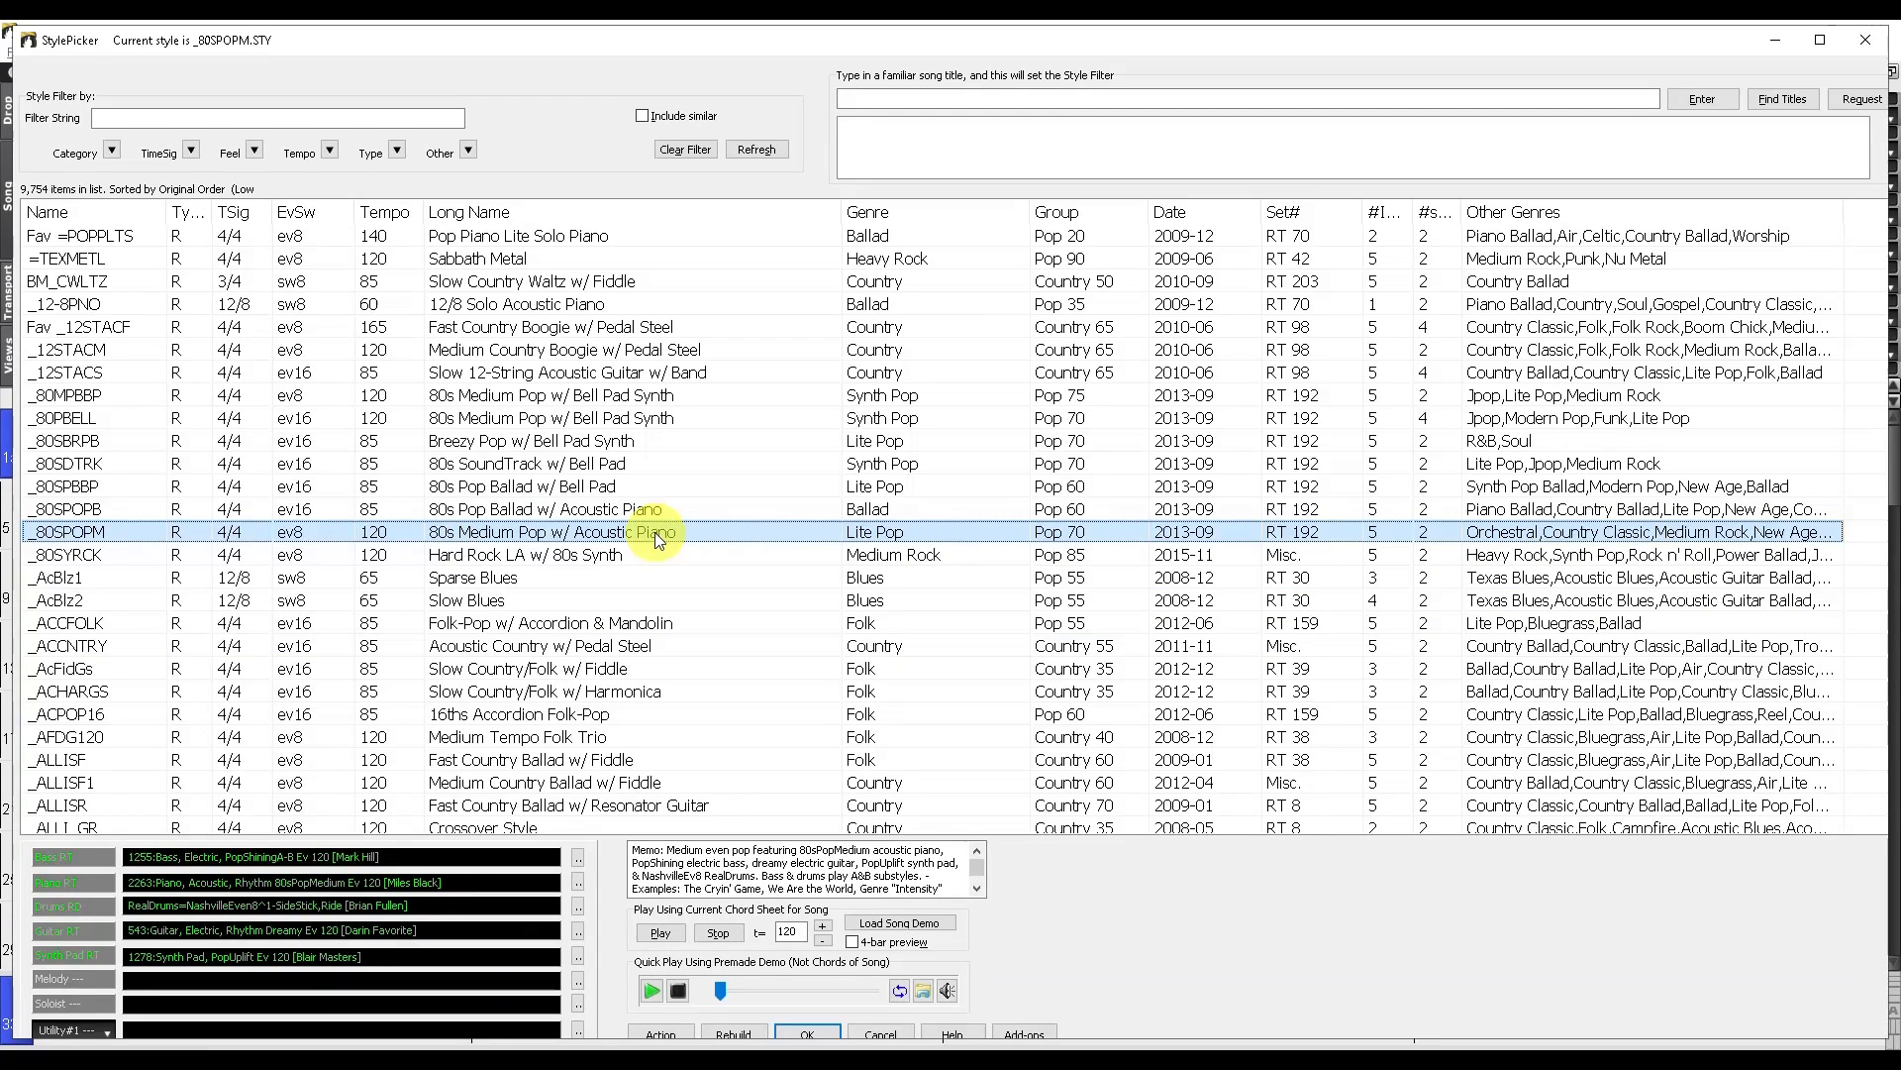
right_click(654, 532)
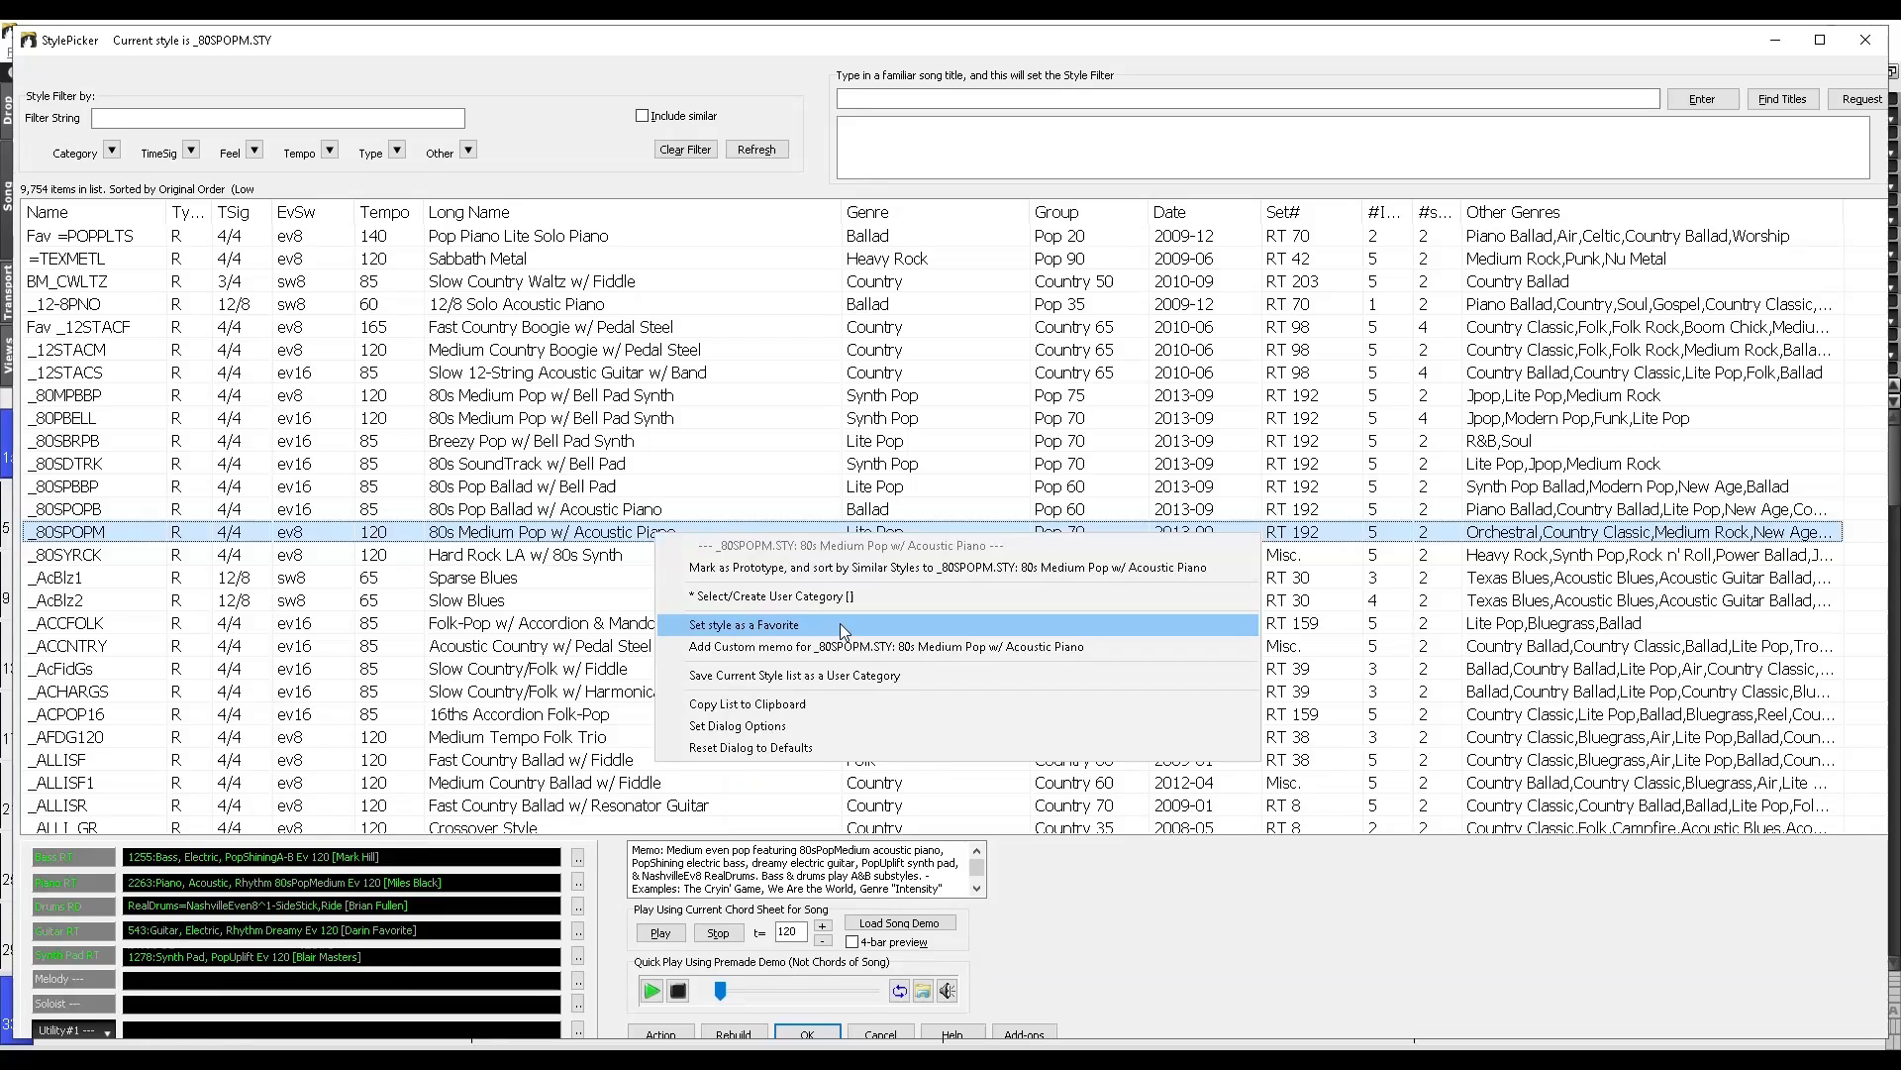
click(744, 624)
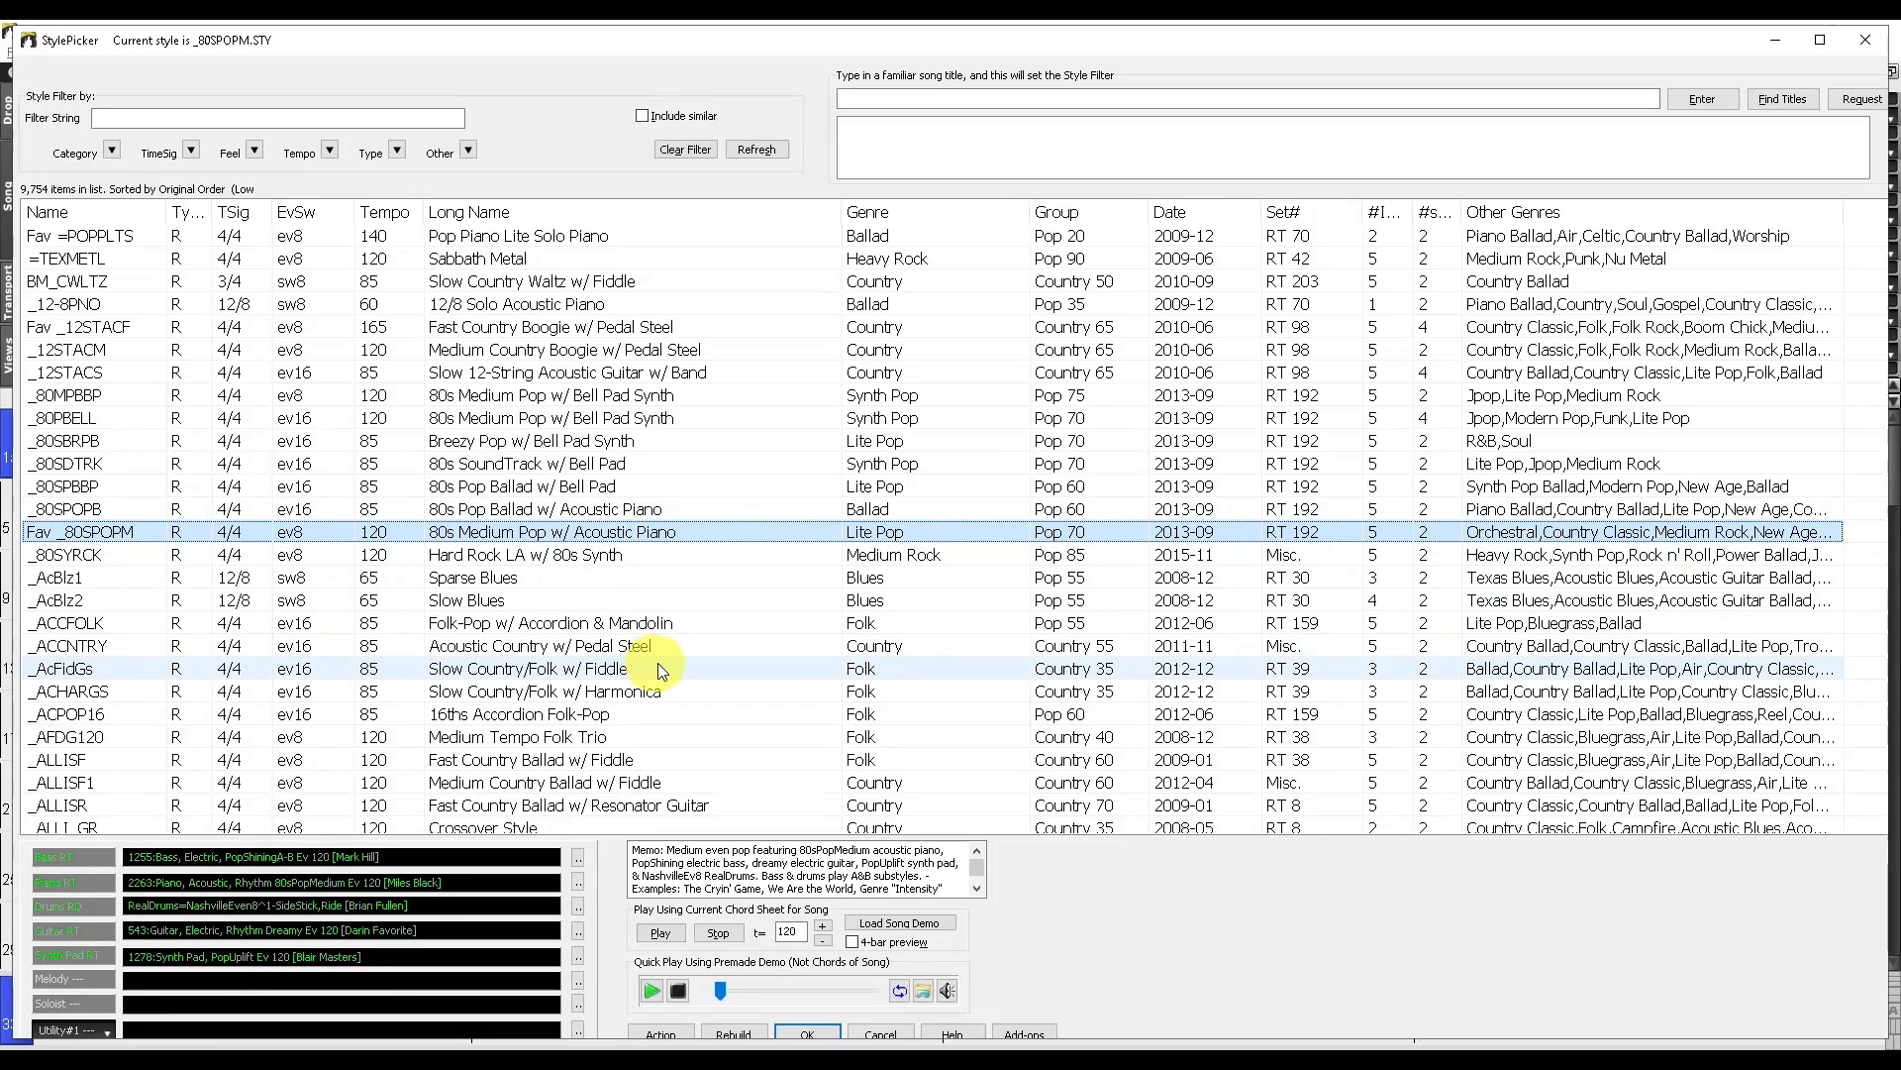
mouse_move(676, 661)
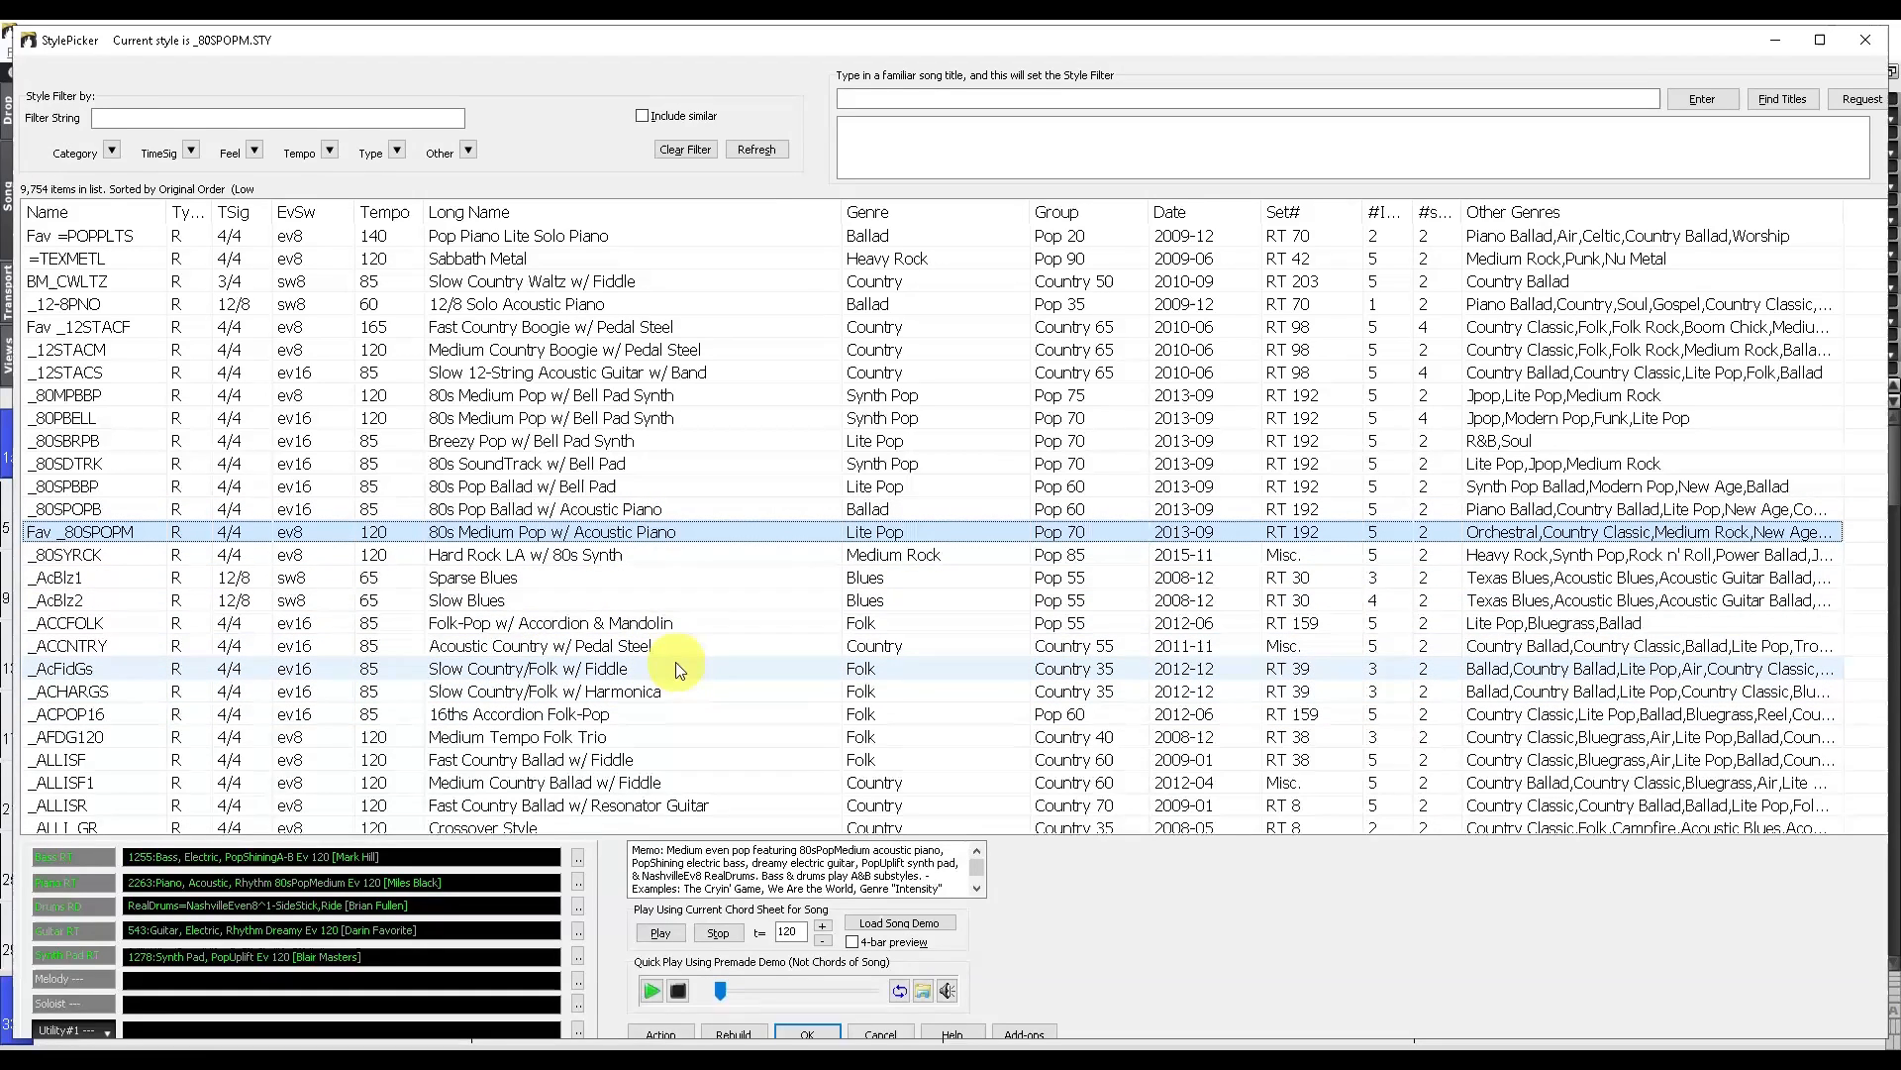
mouse_move(684, 664)
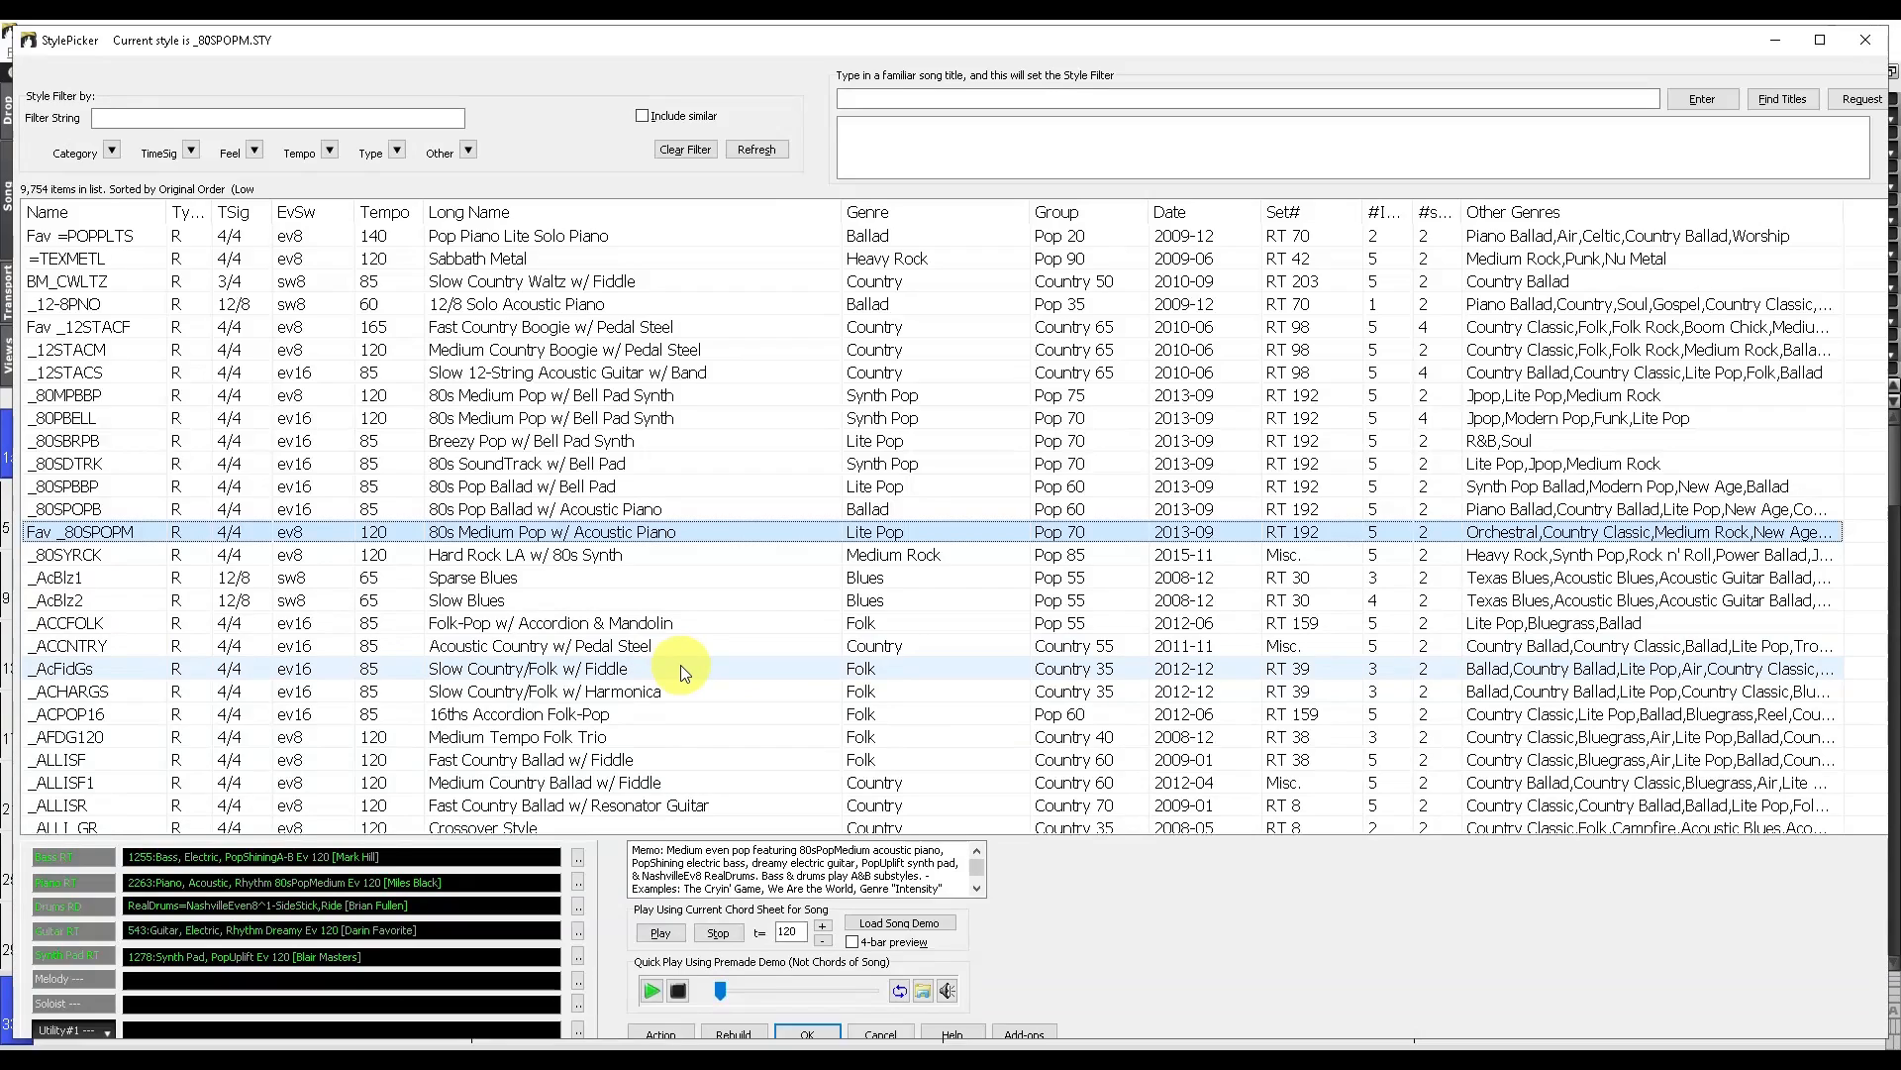
scroll(down, 3)
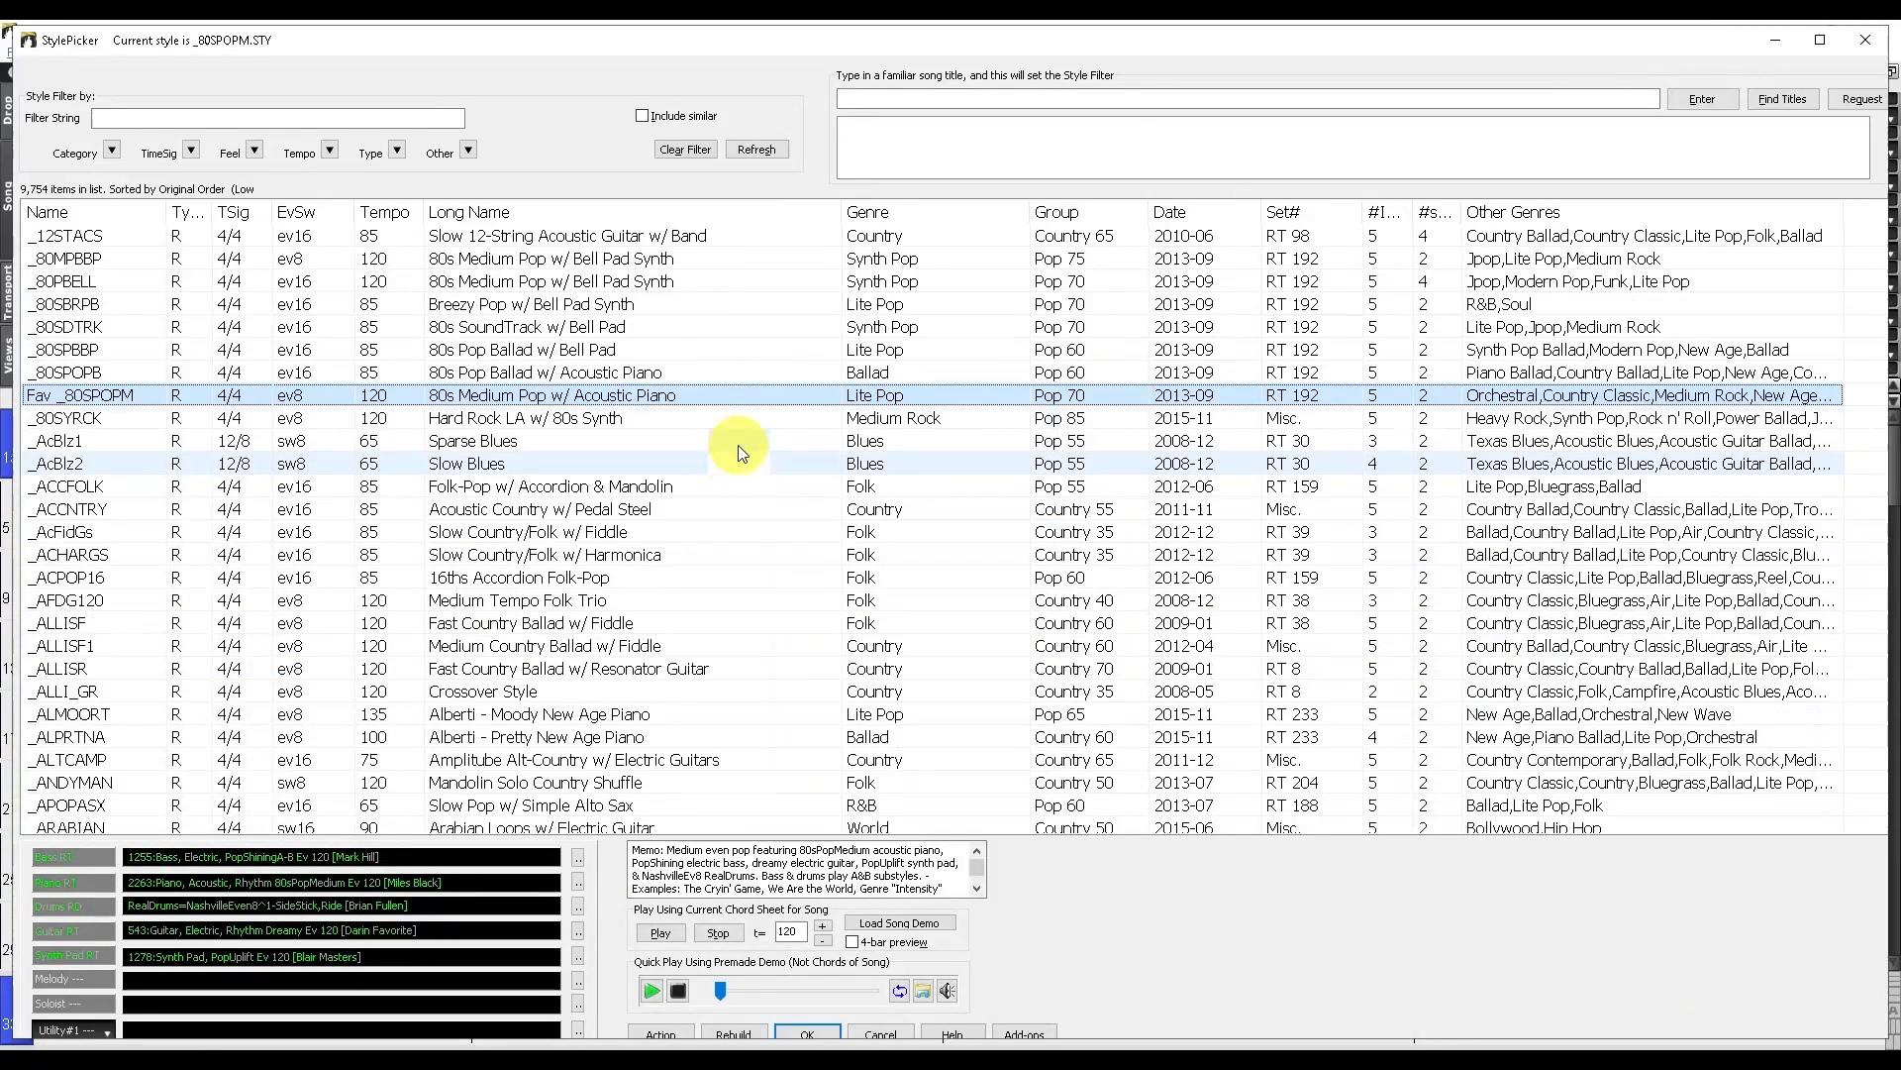
scroll(down, 3)
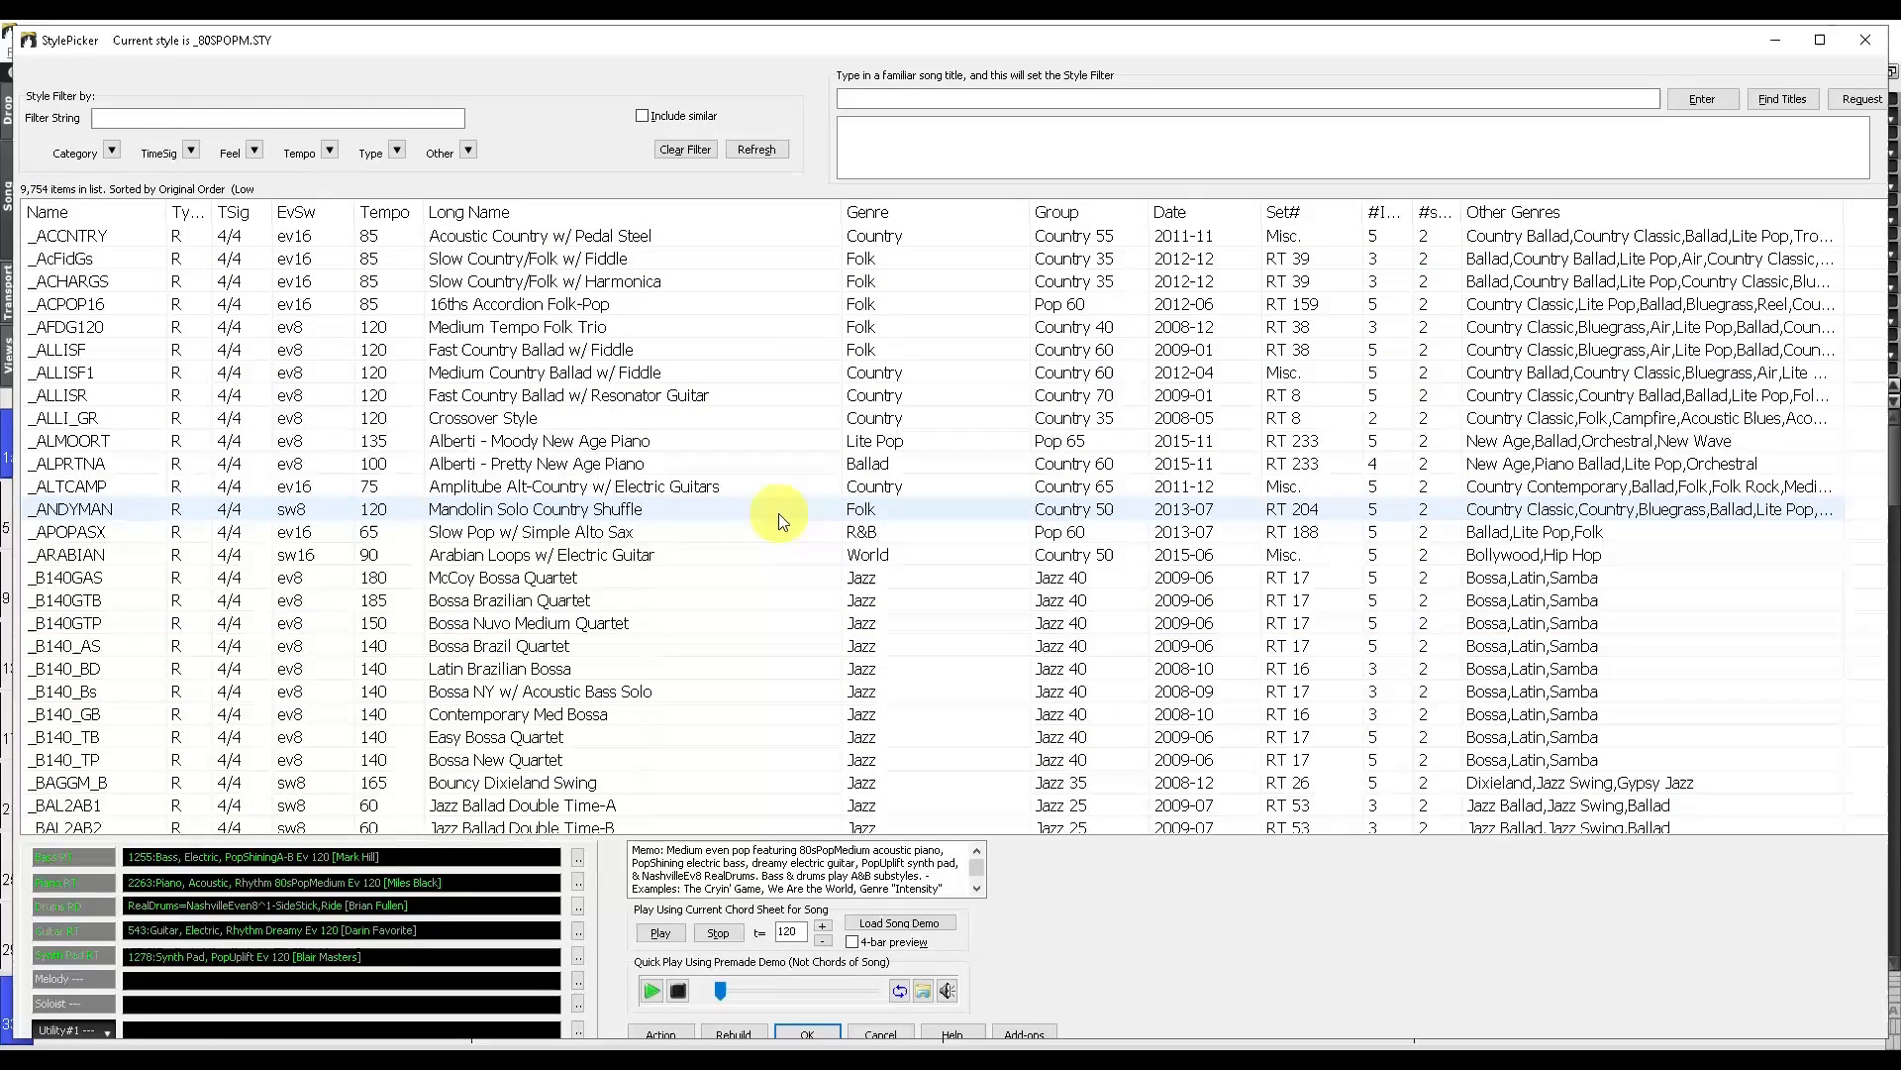
click(713, 463)
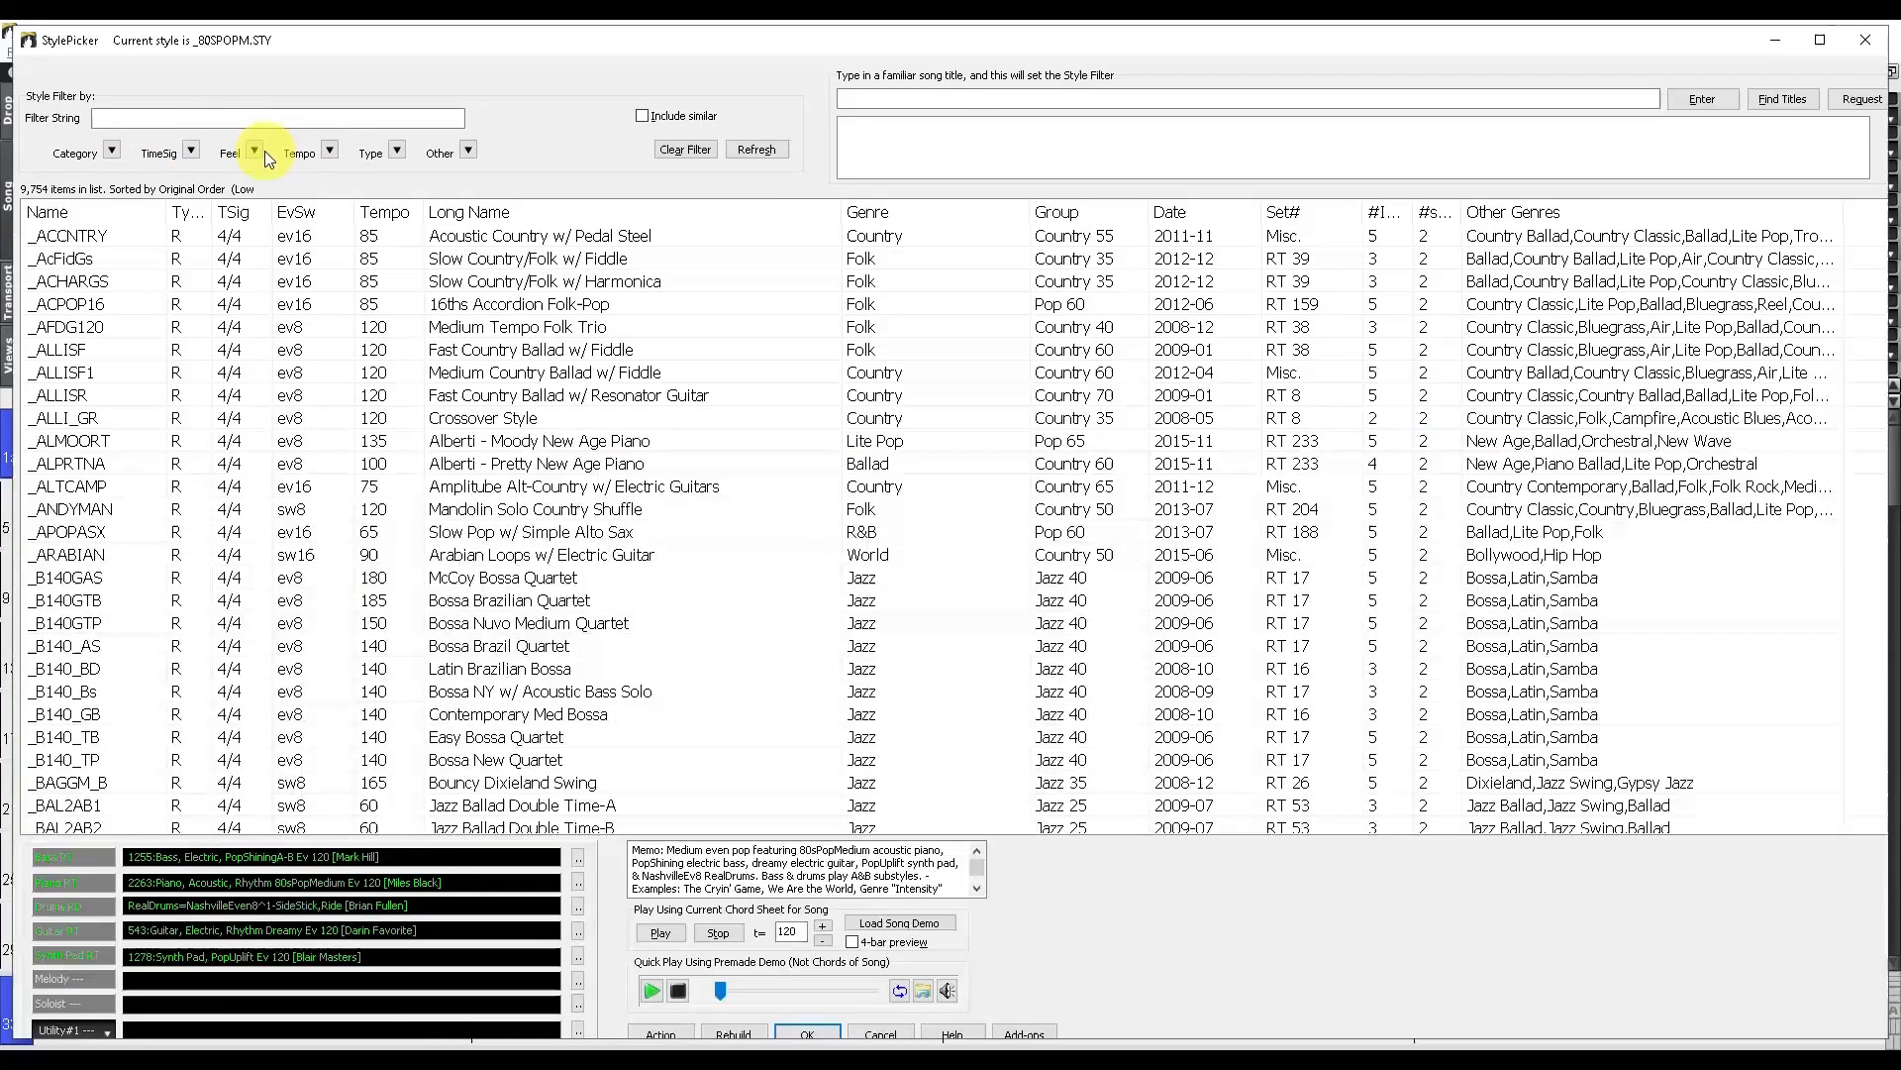
mouse_move(396, 153)
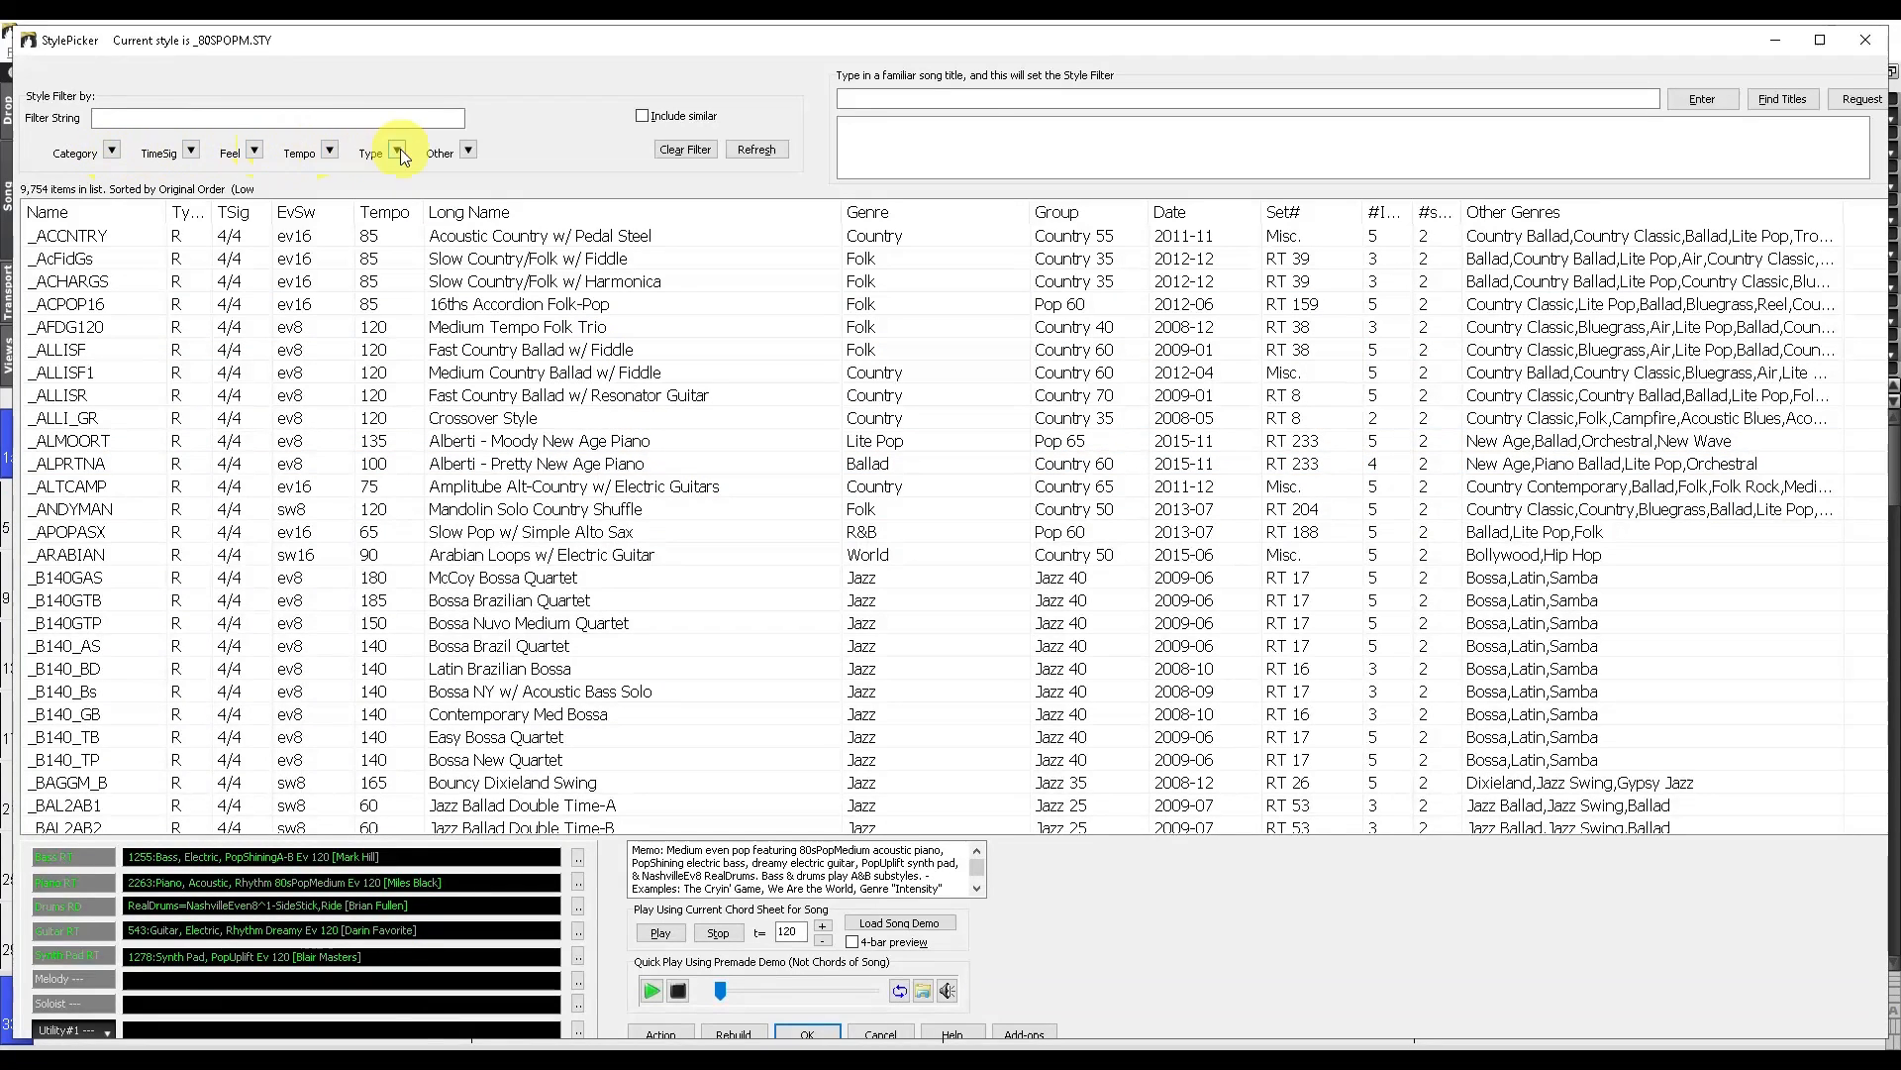
mouse_move(480, 183)
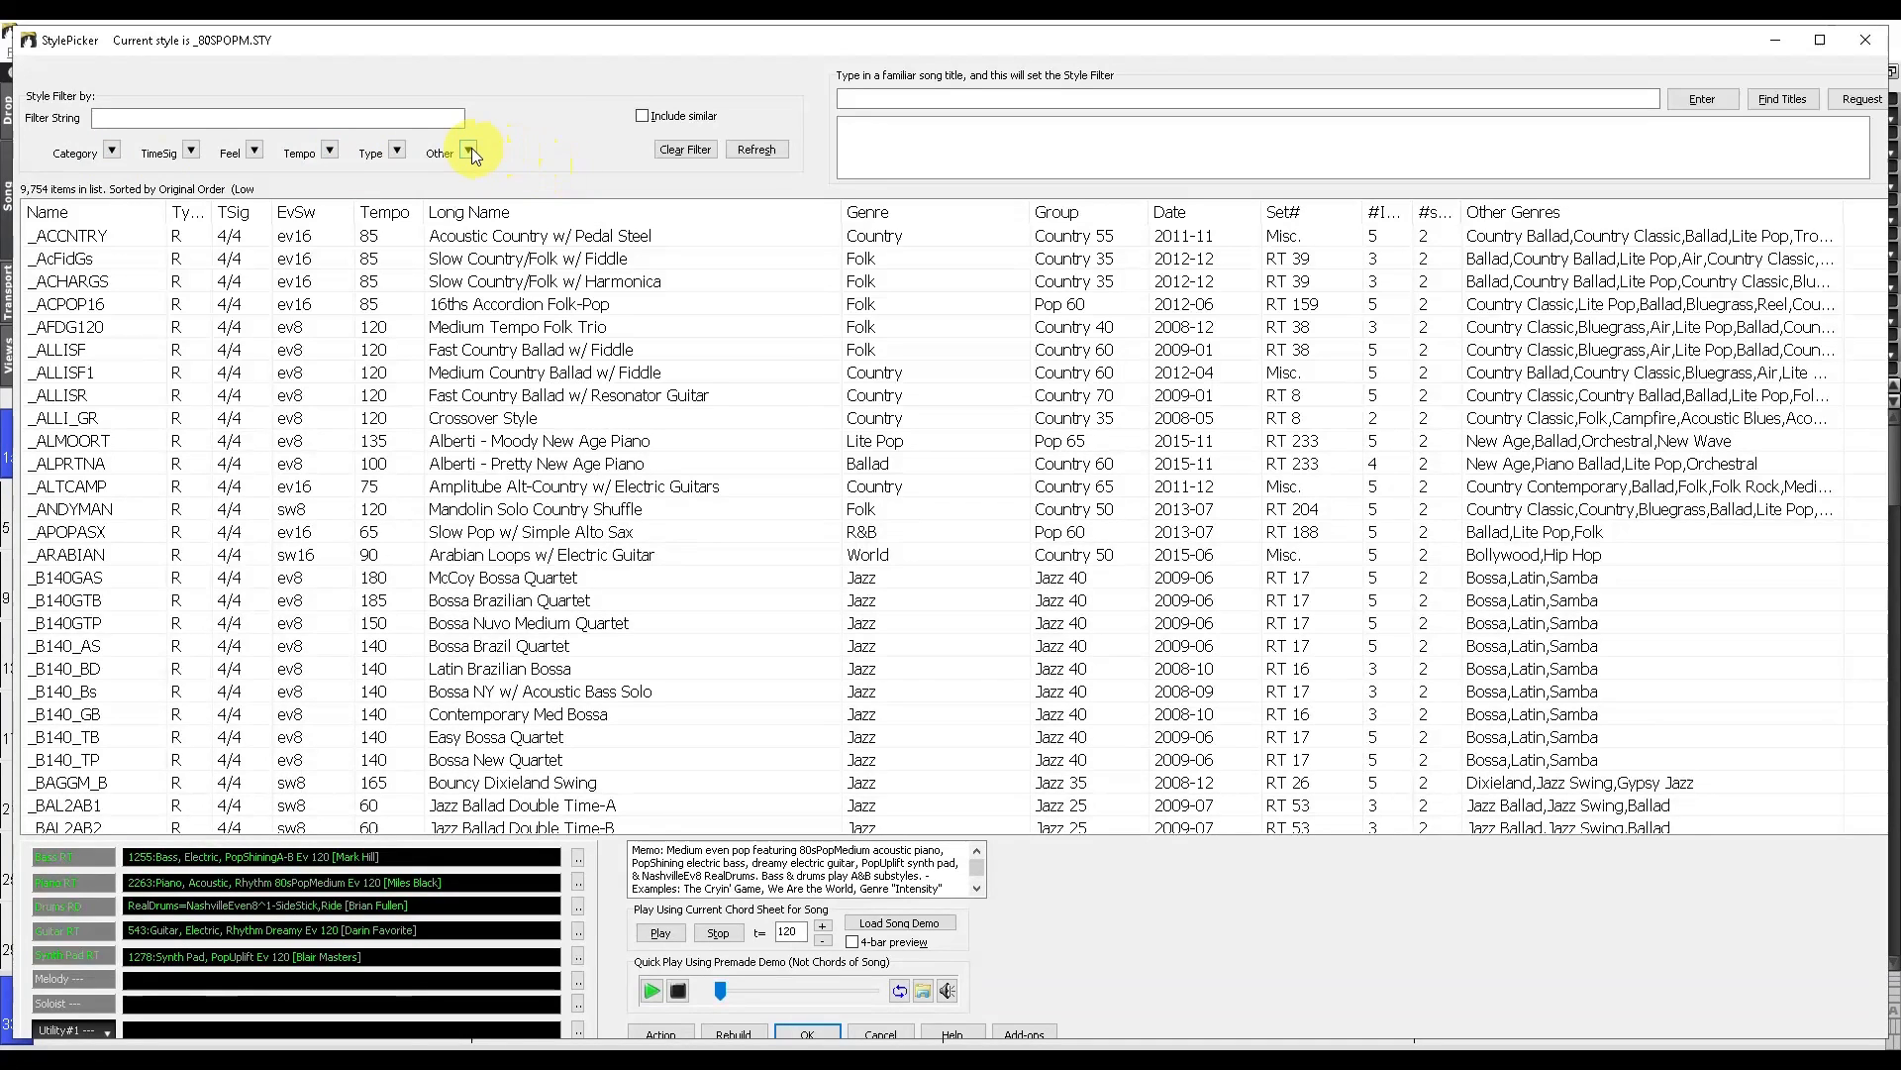
mouse_move(472, 154)
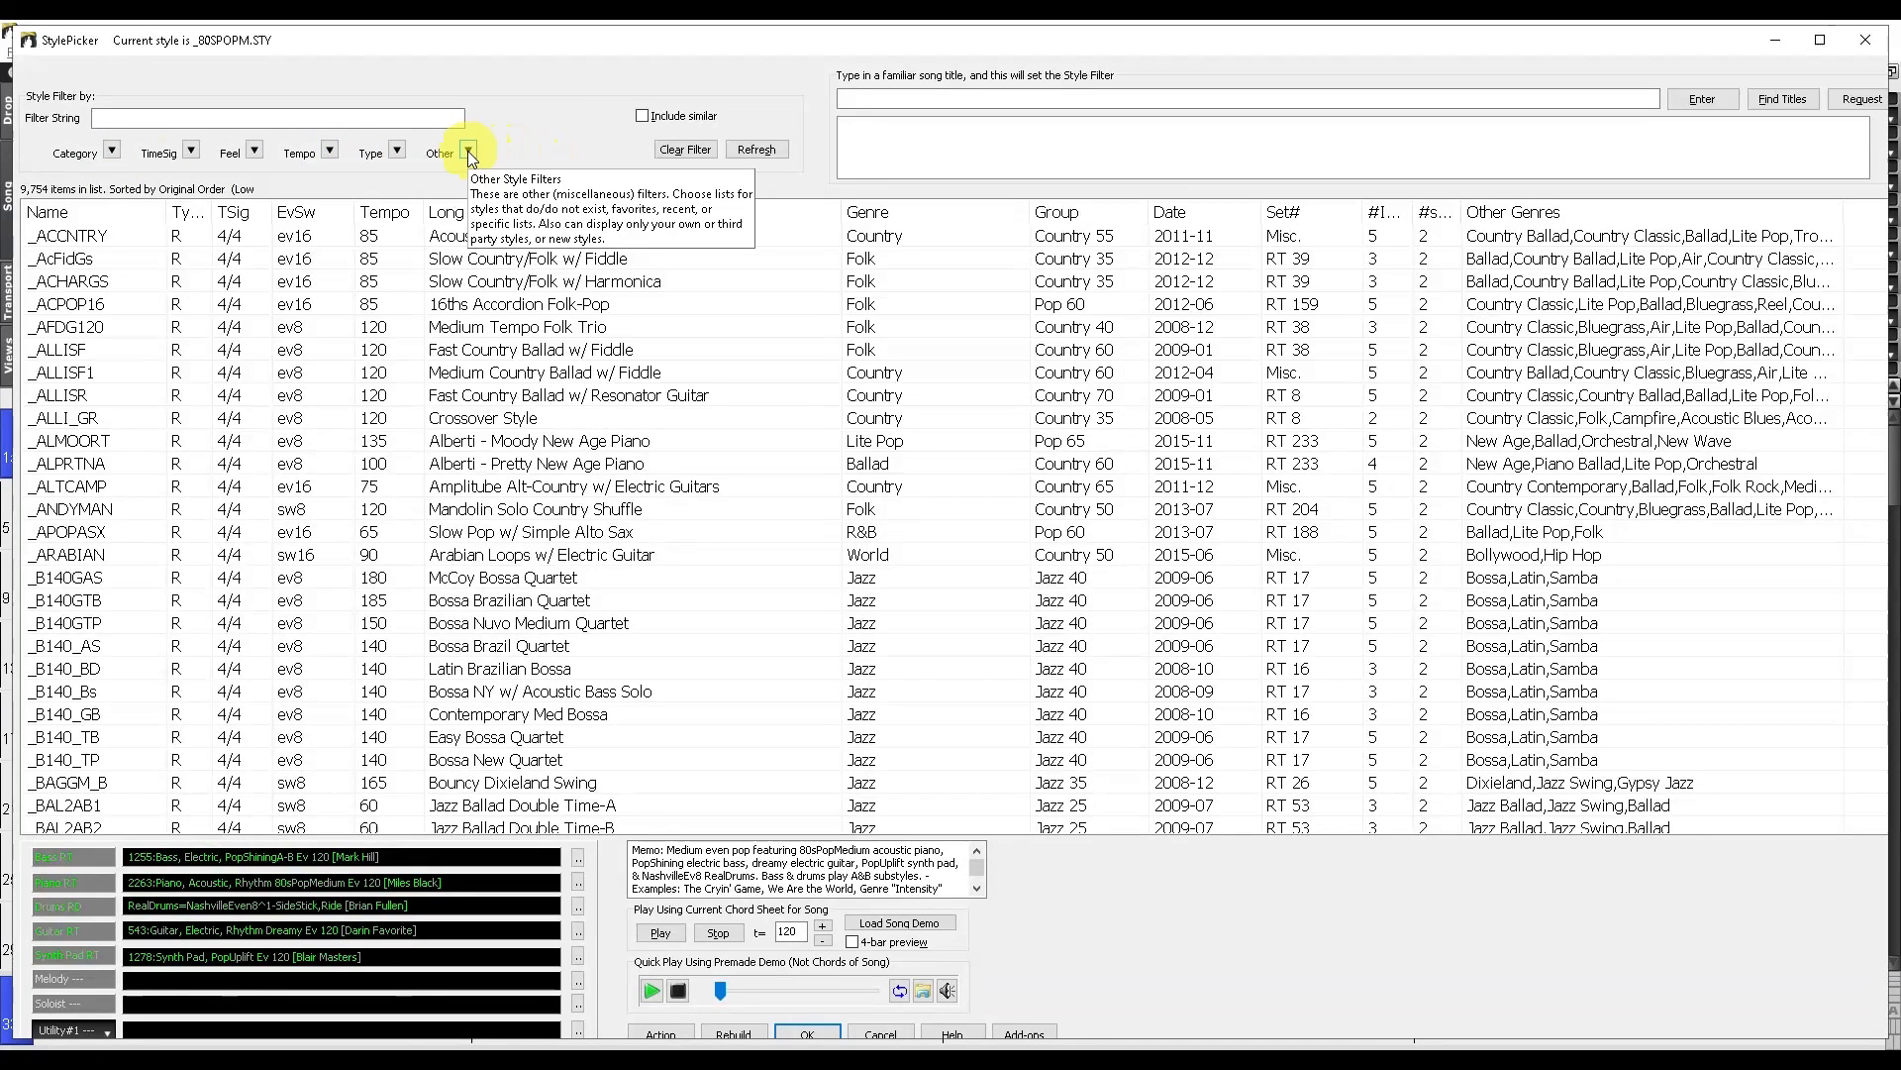
Filter the StylePicker list with Other > Show only FAVORITES.
click(468, 154)
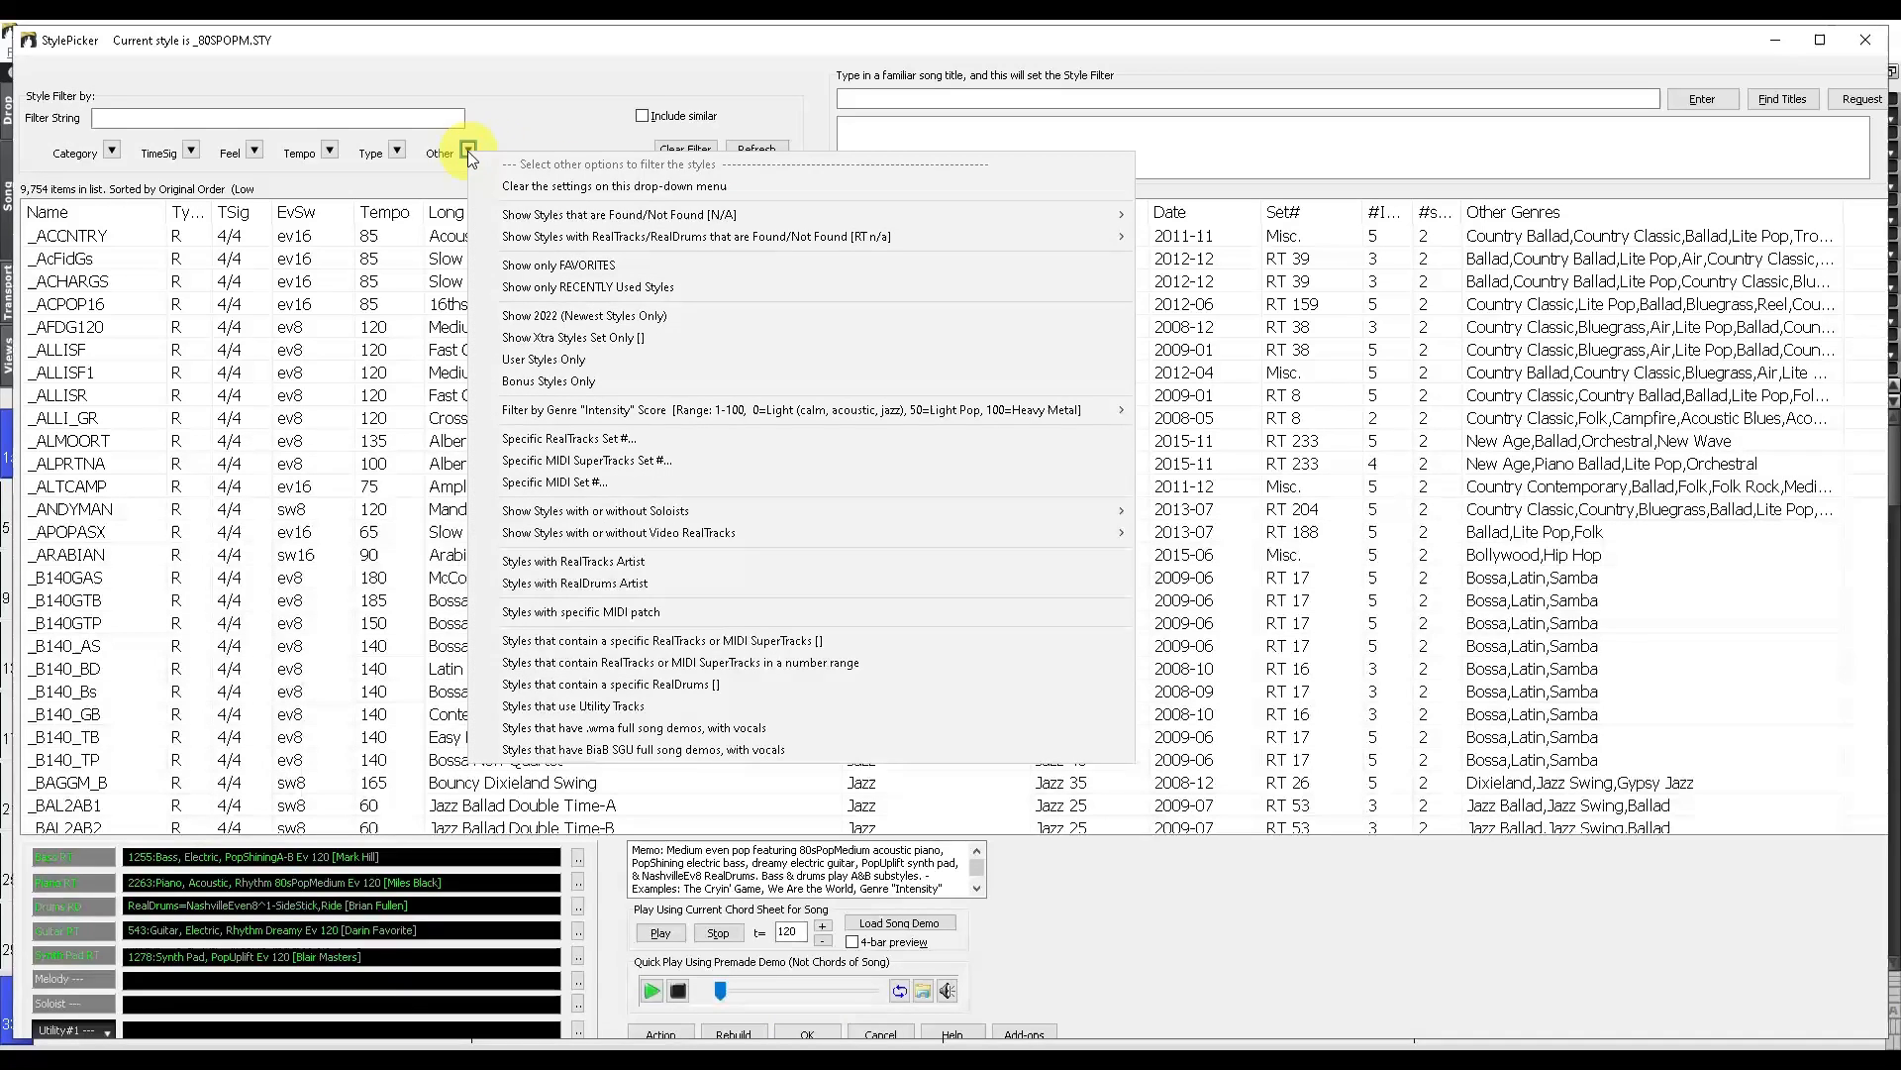
mouse_move(605, 264)
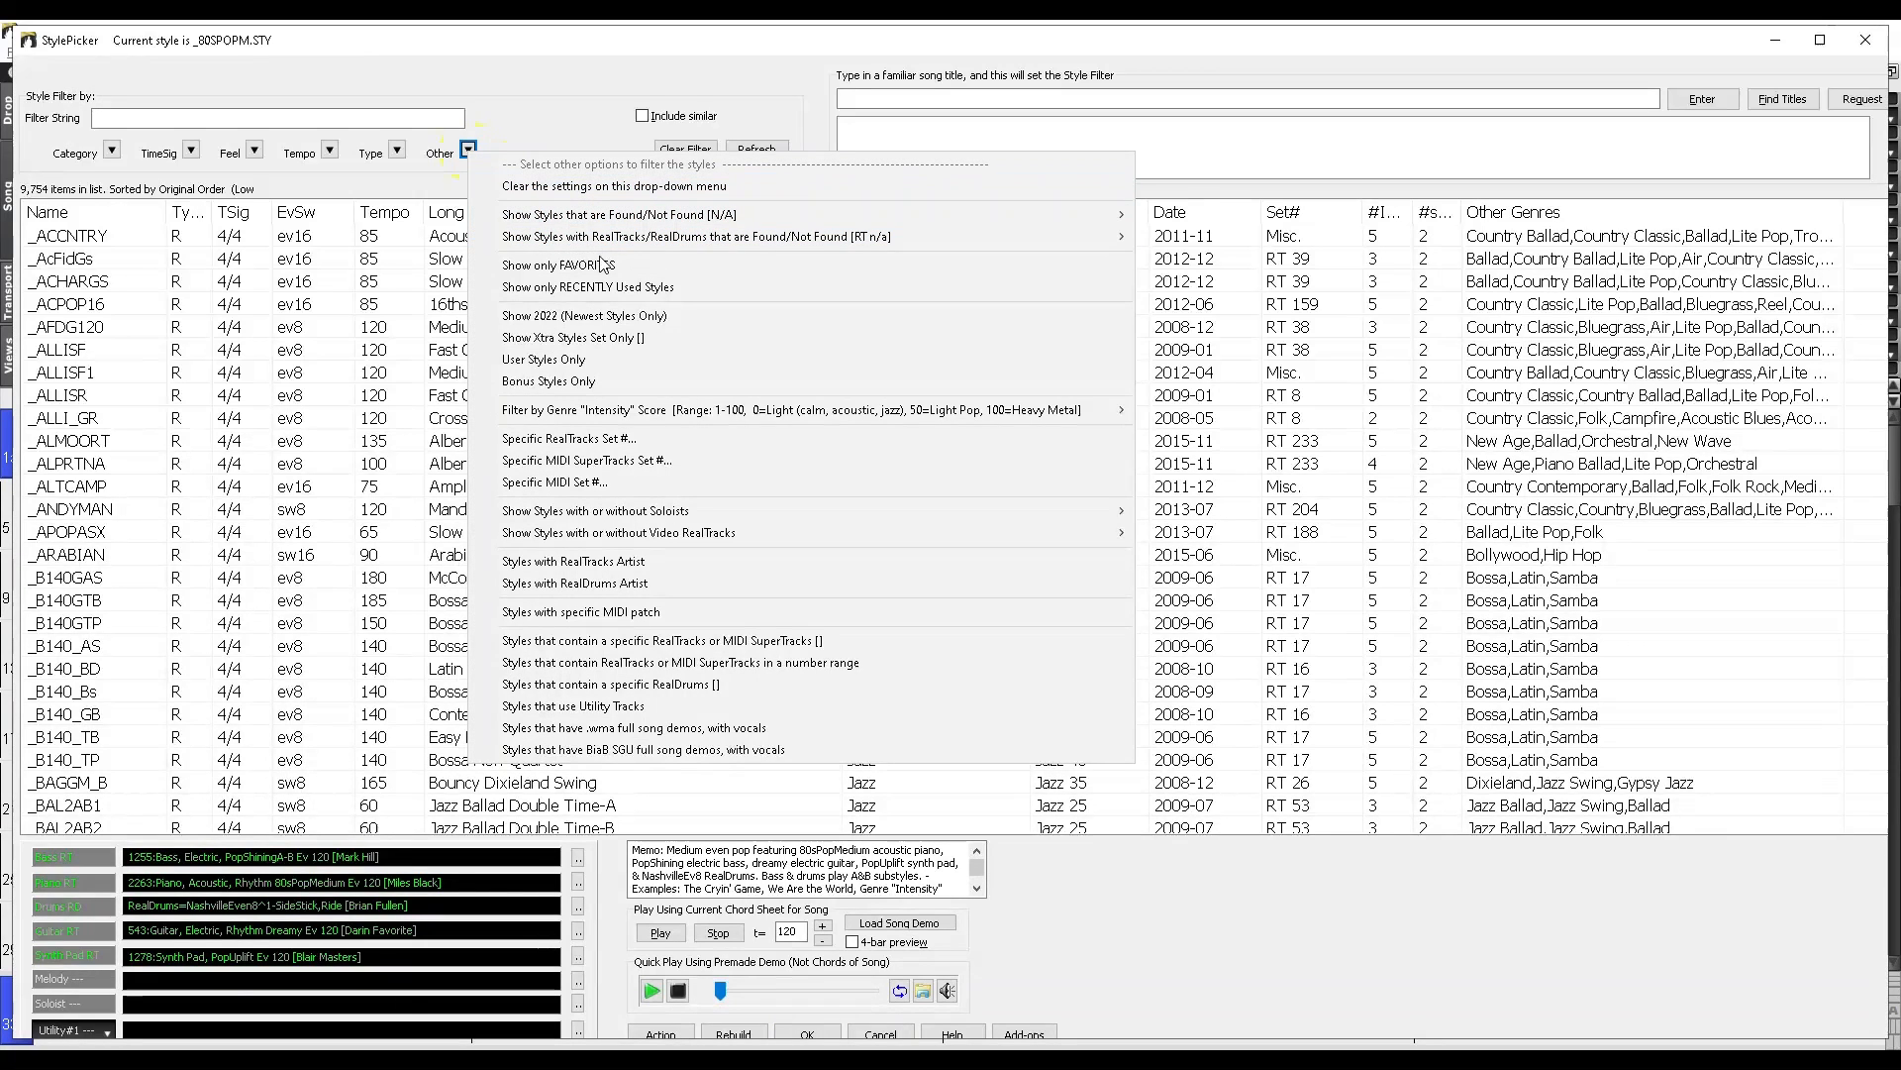
click(587, 265)
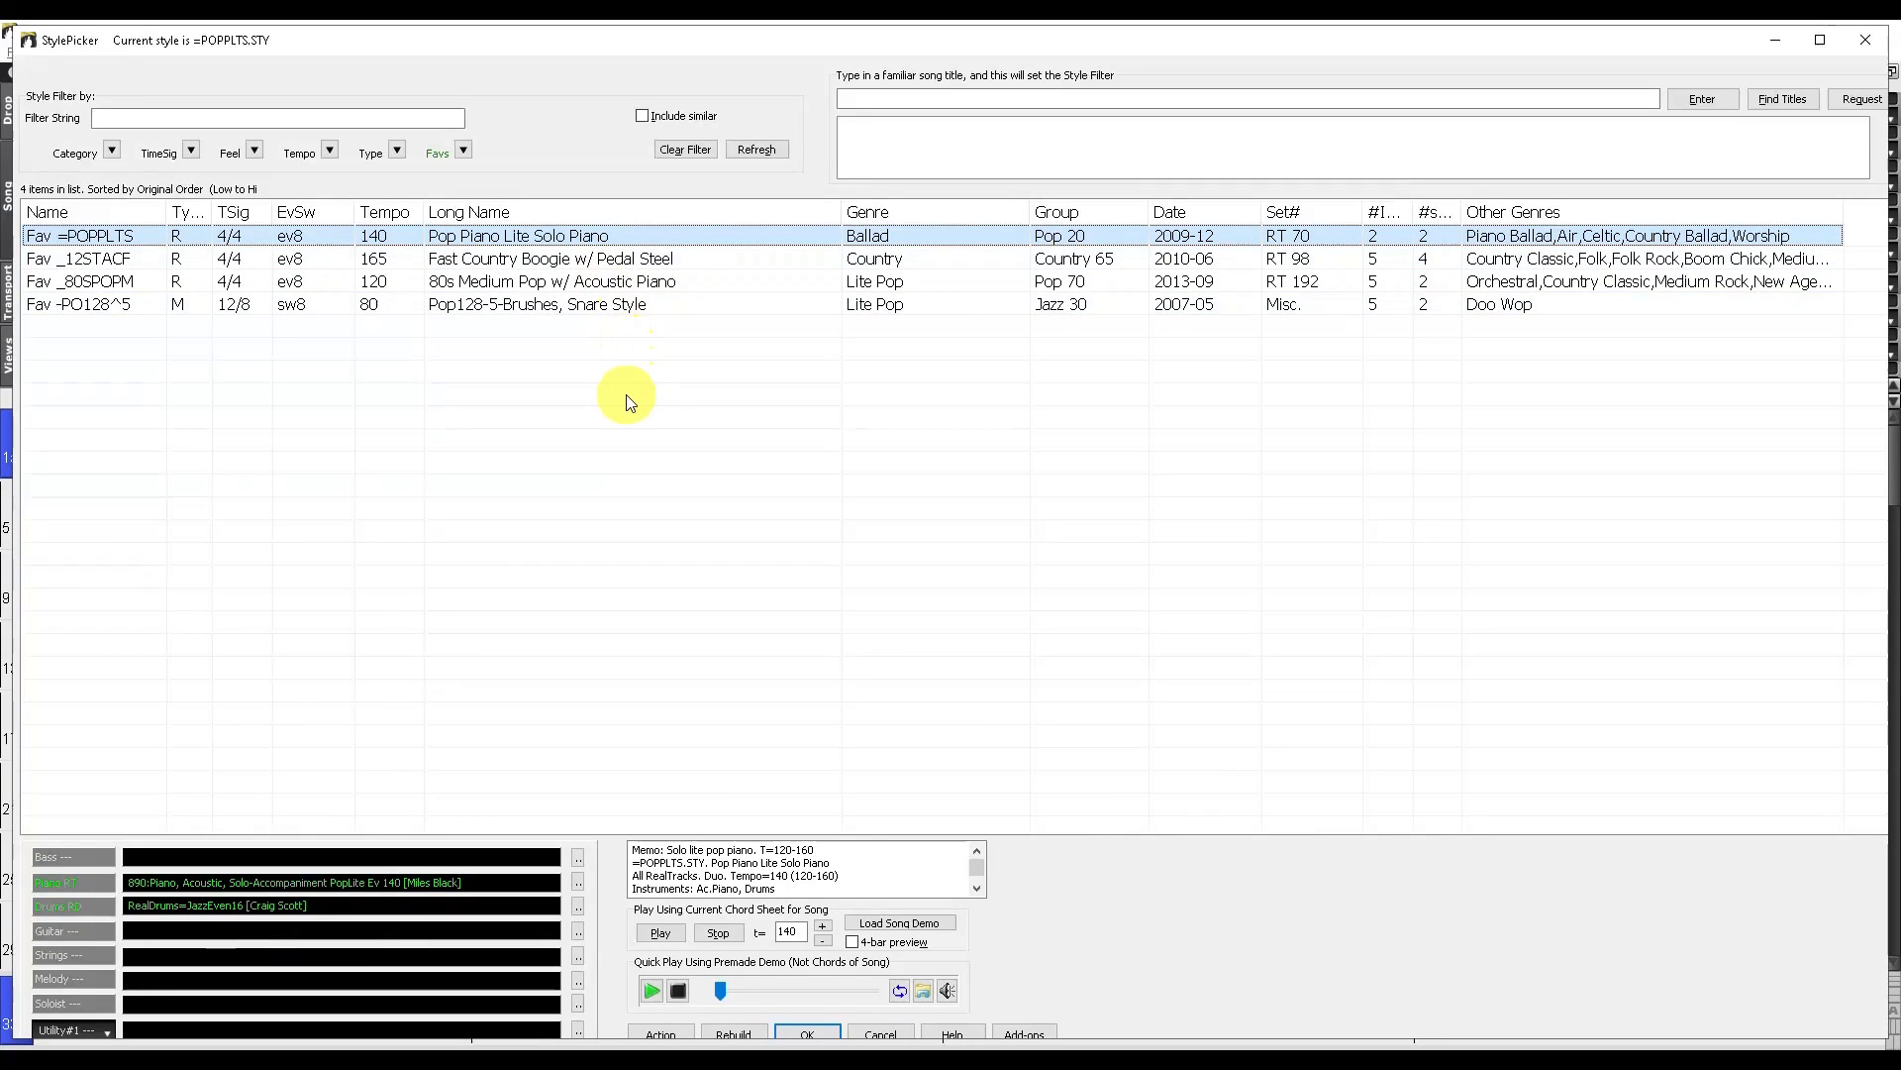
mouse_move(548, 474)
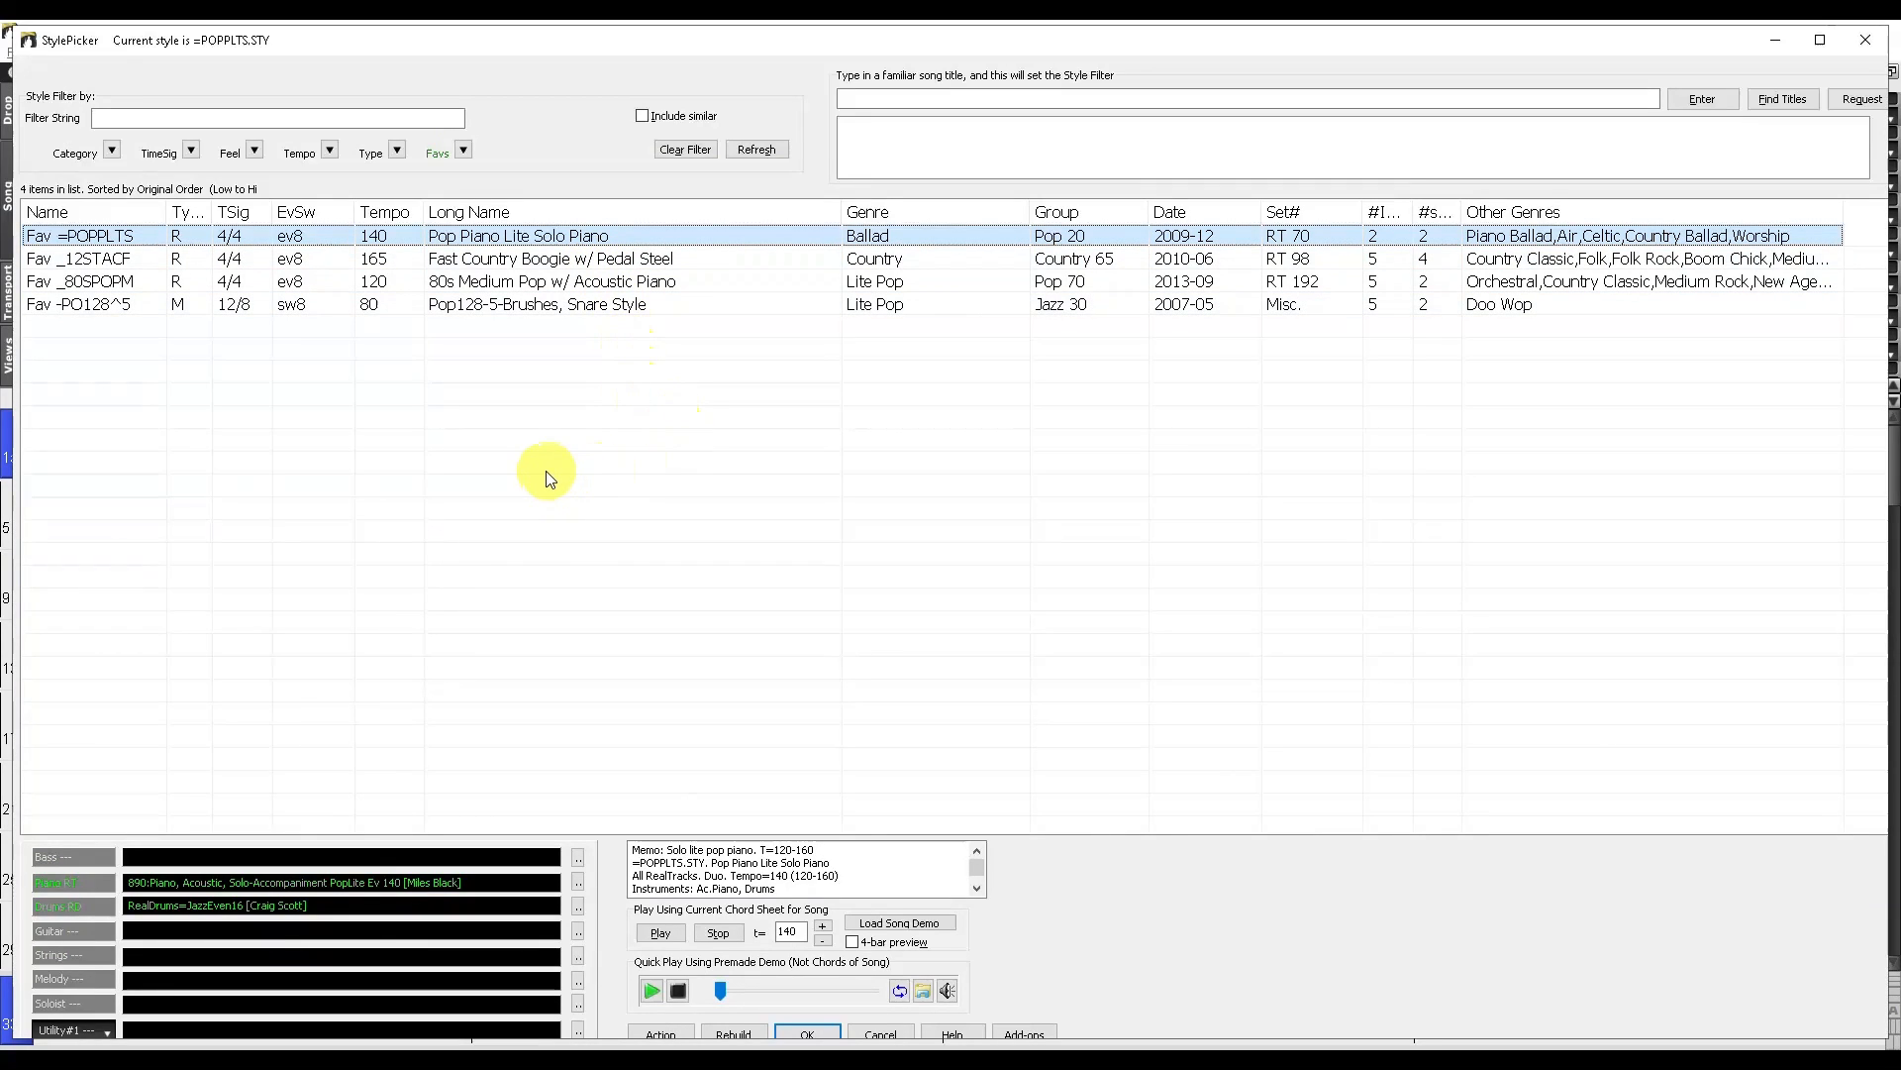
mouse_move(511, 426)
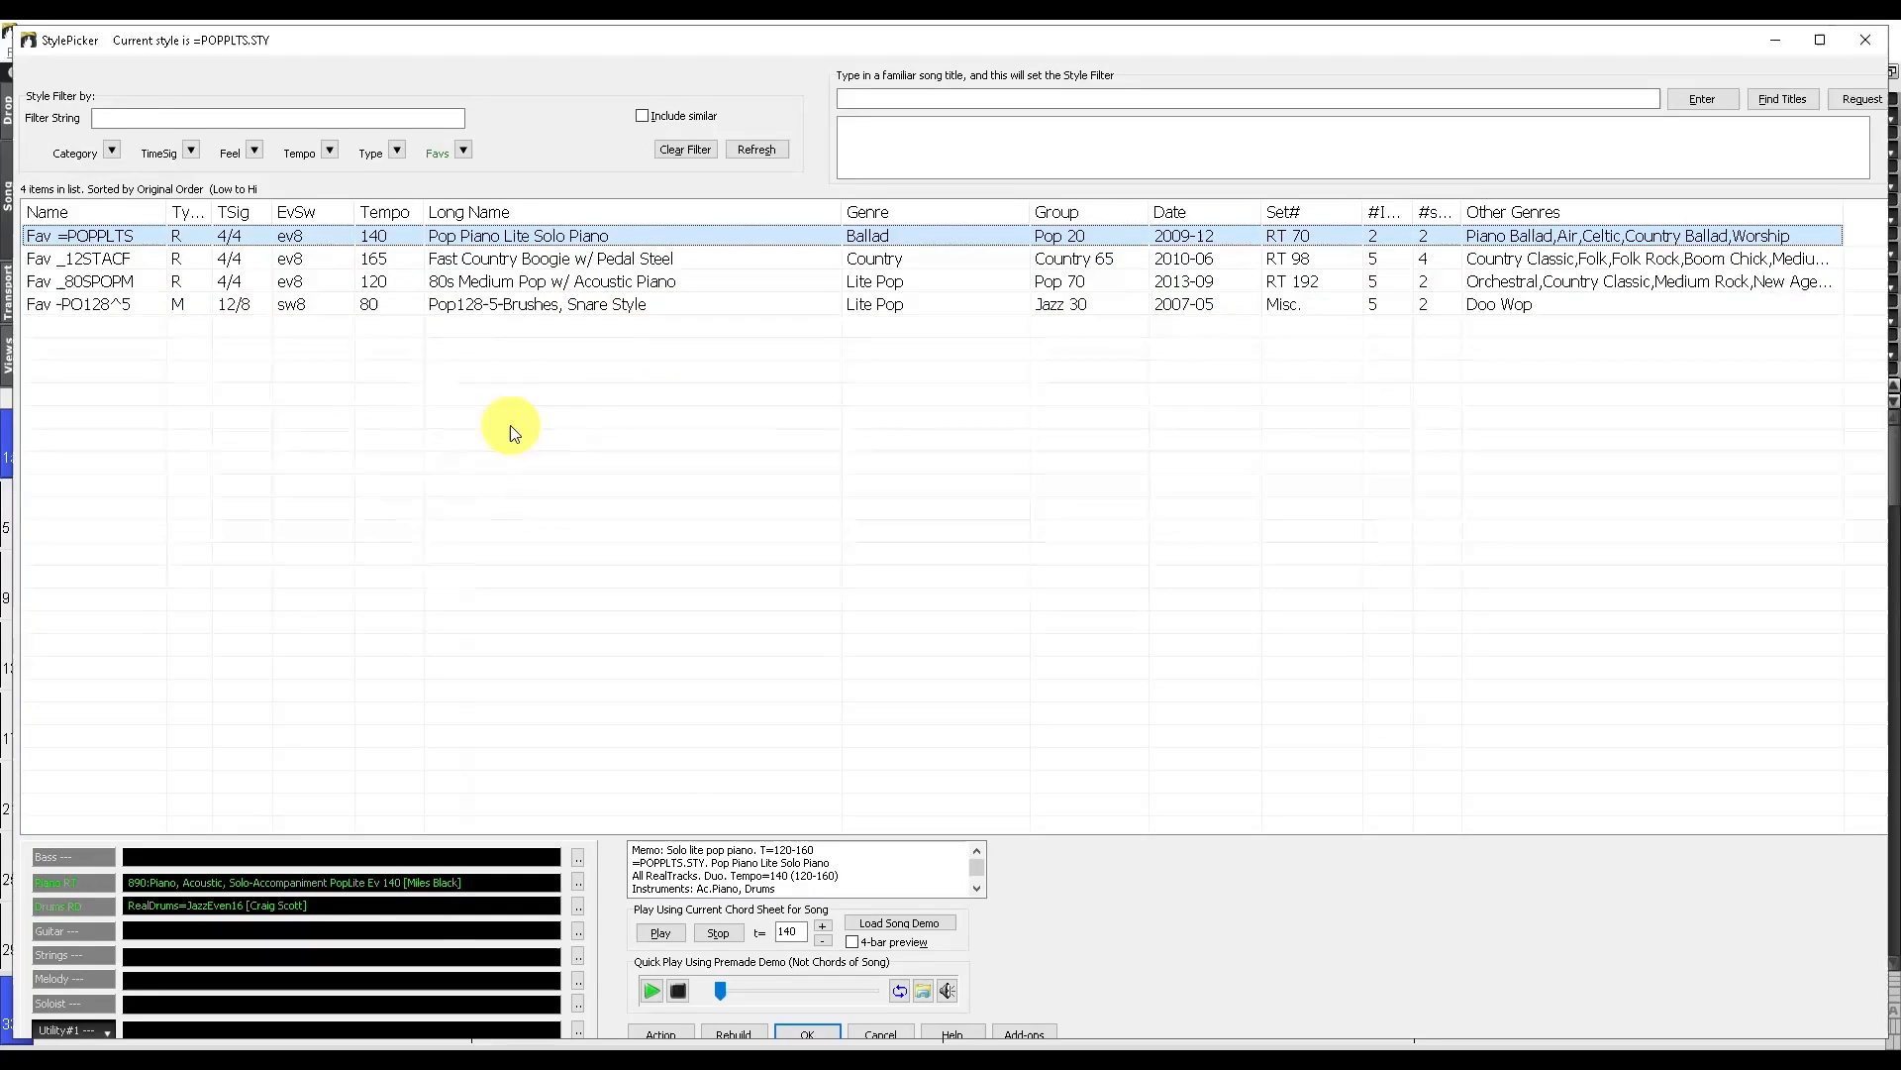
mouse_move(337, 438)
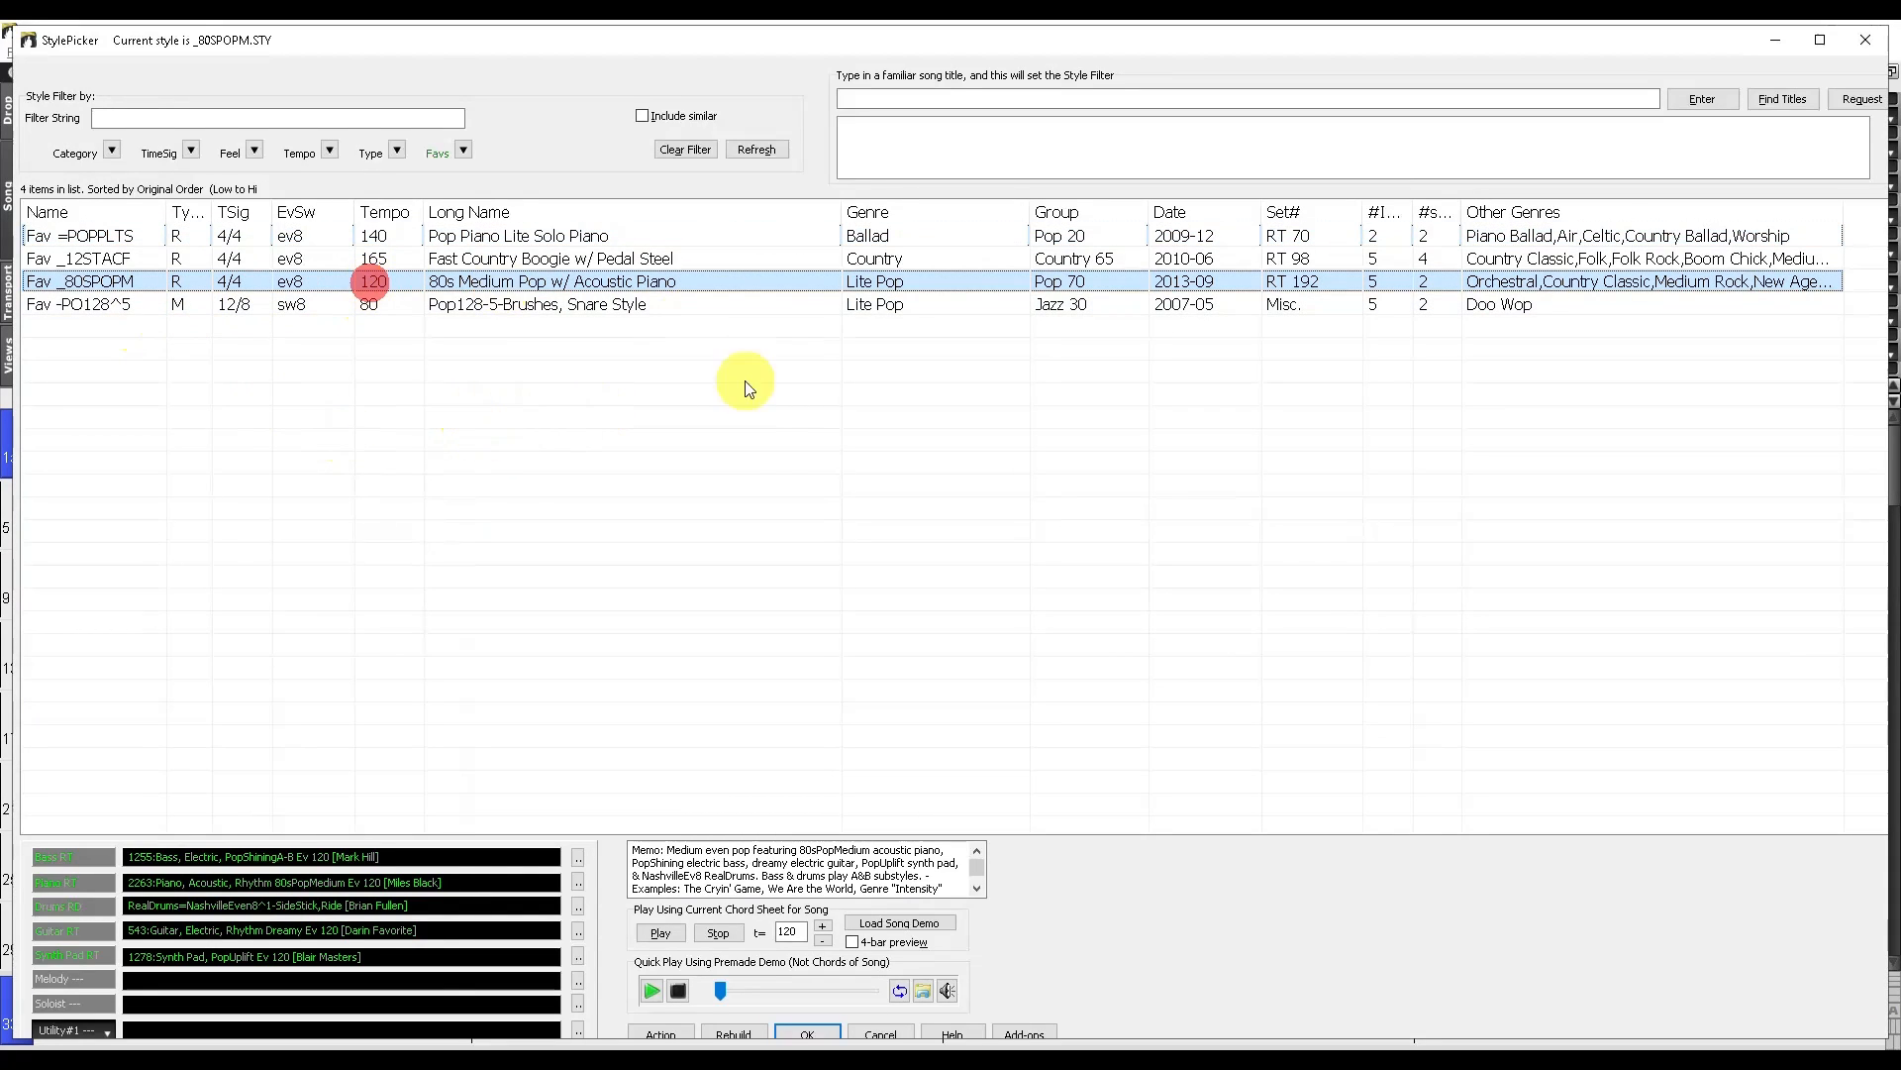
mouse_move(781, 439)
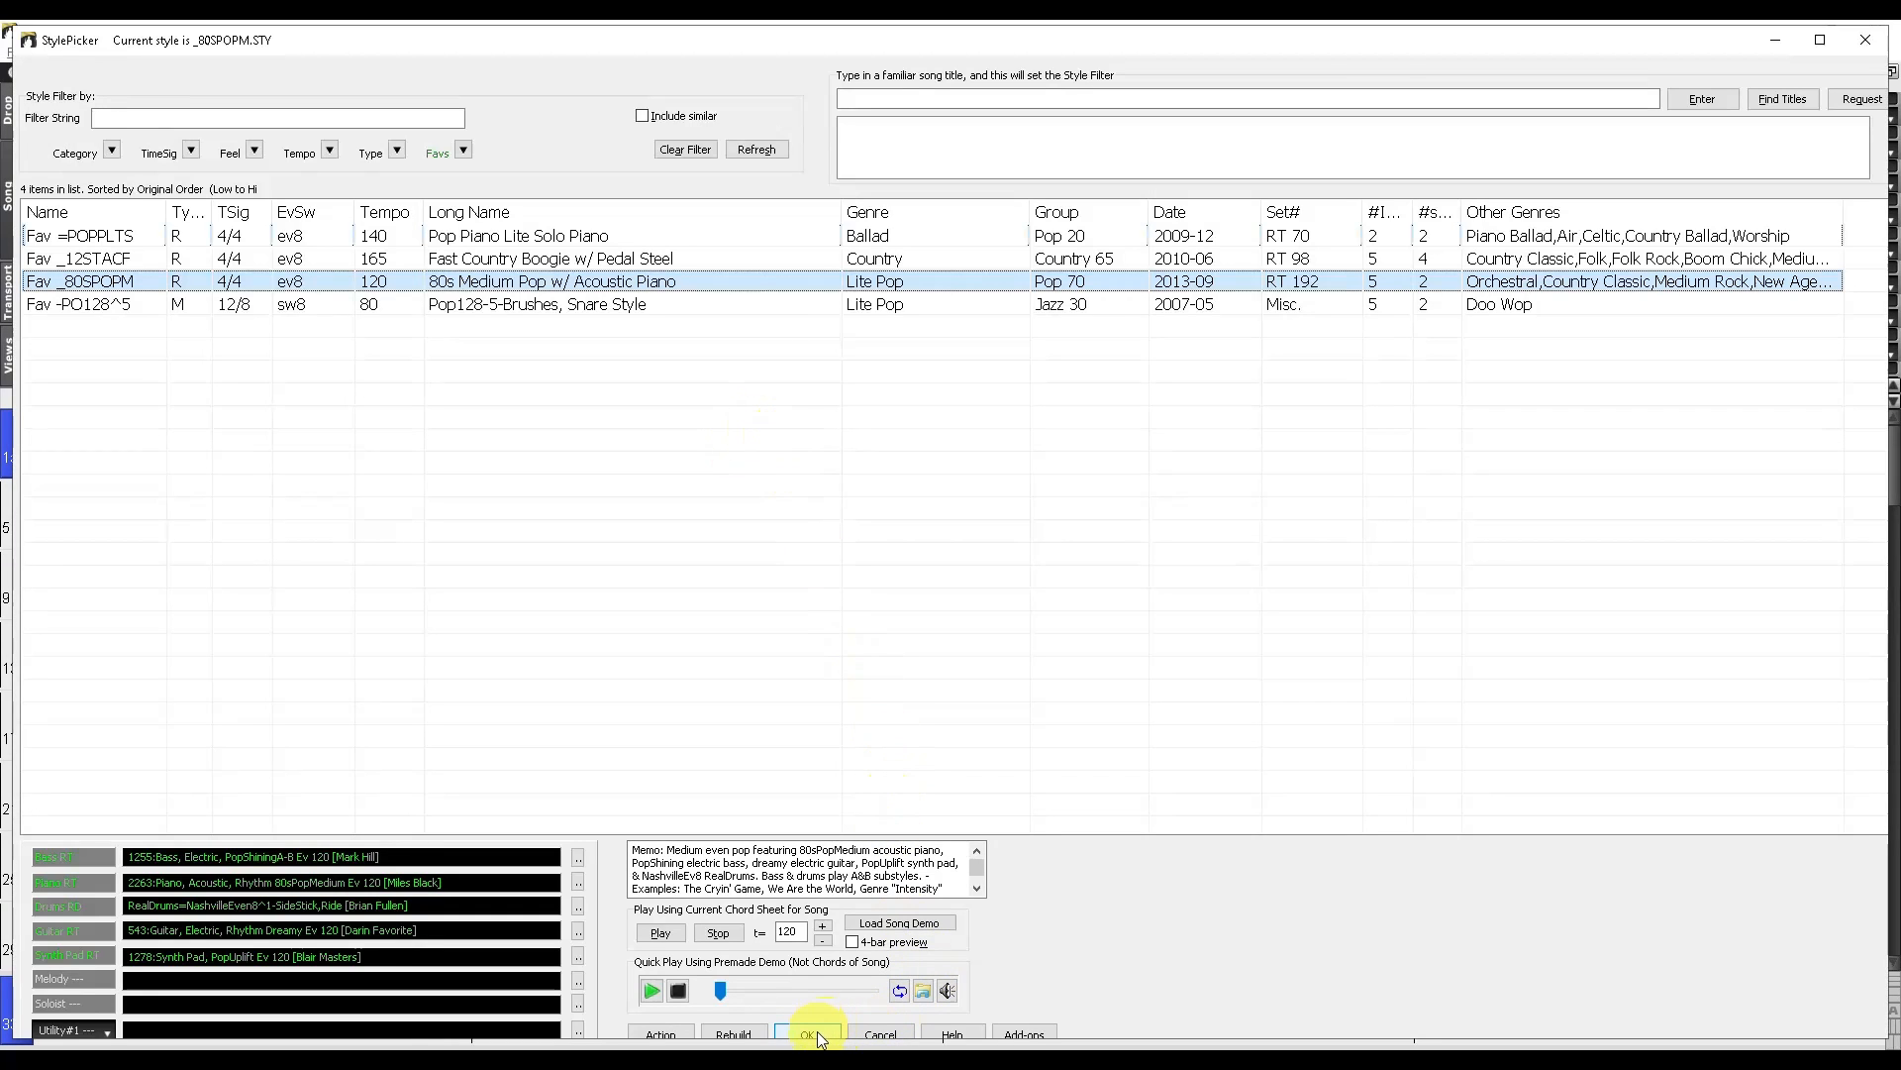
Load the 80s Medium Pop style with OK, Generate and Play, then stop playback.
click(810, 1034)
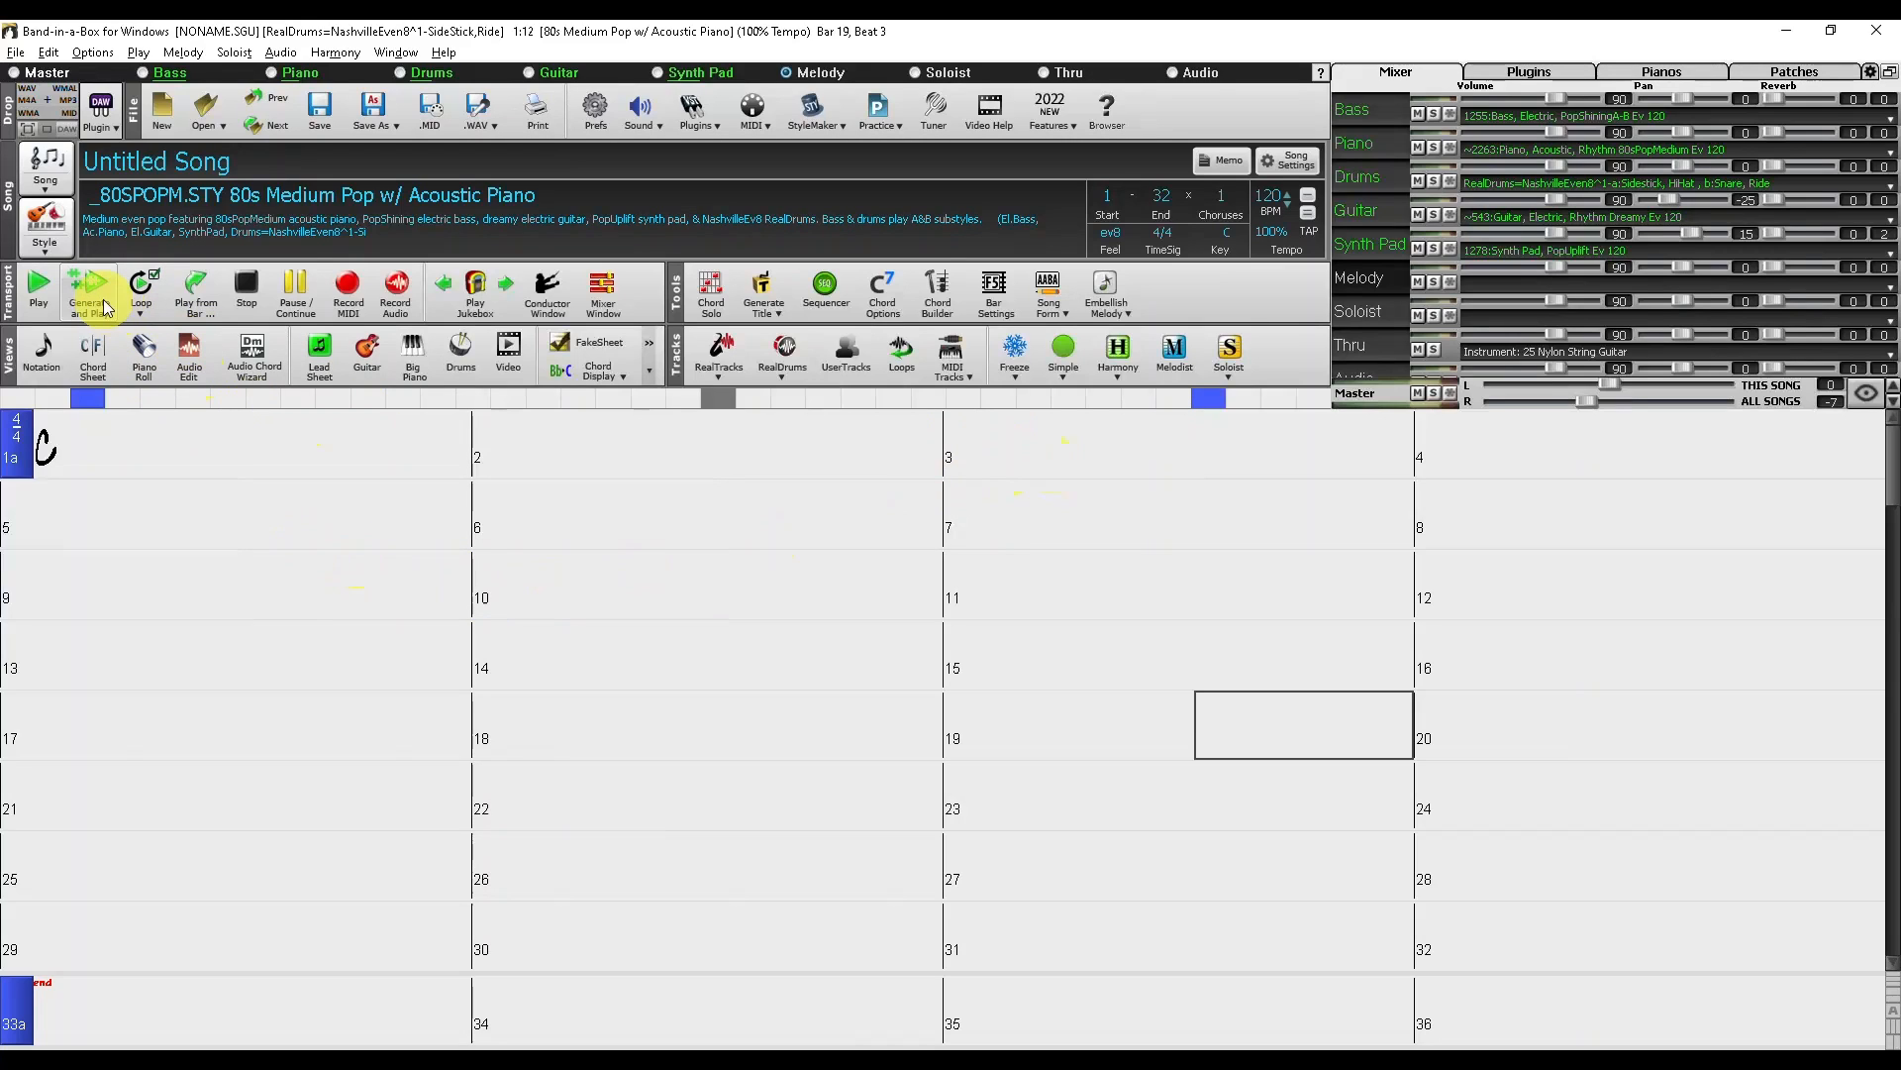
mouse_move(104, 304)
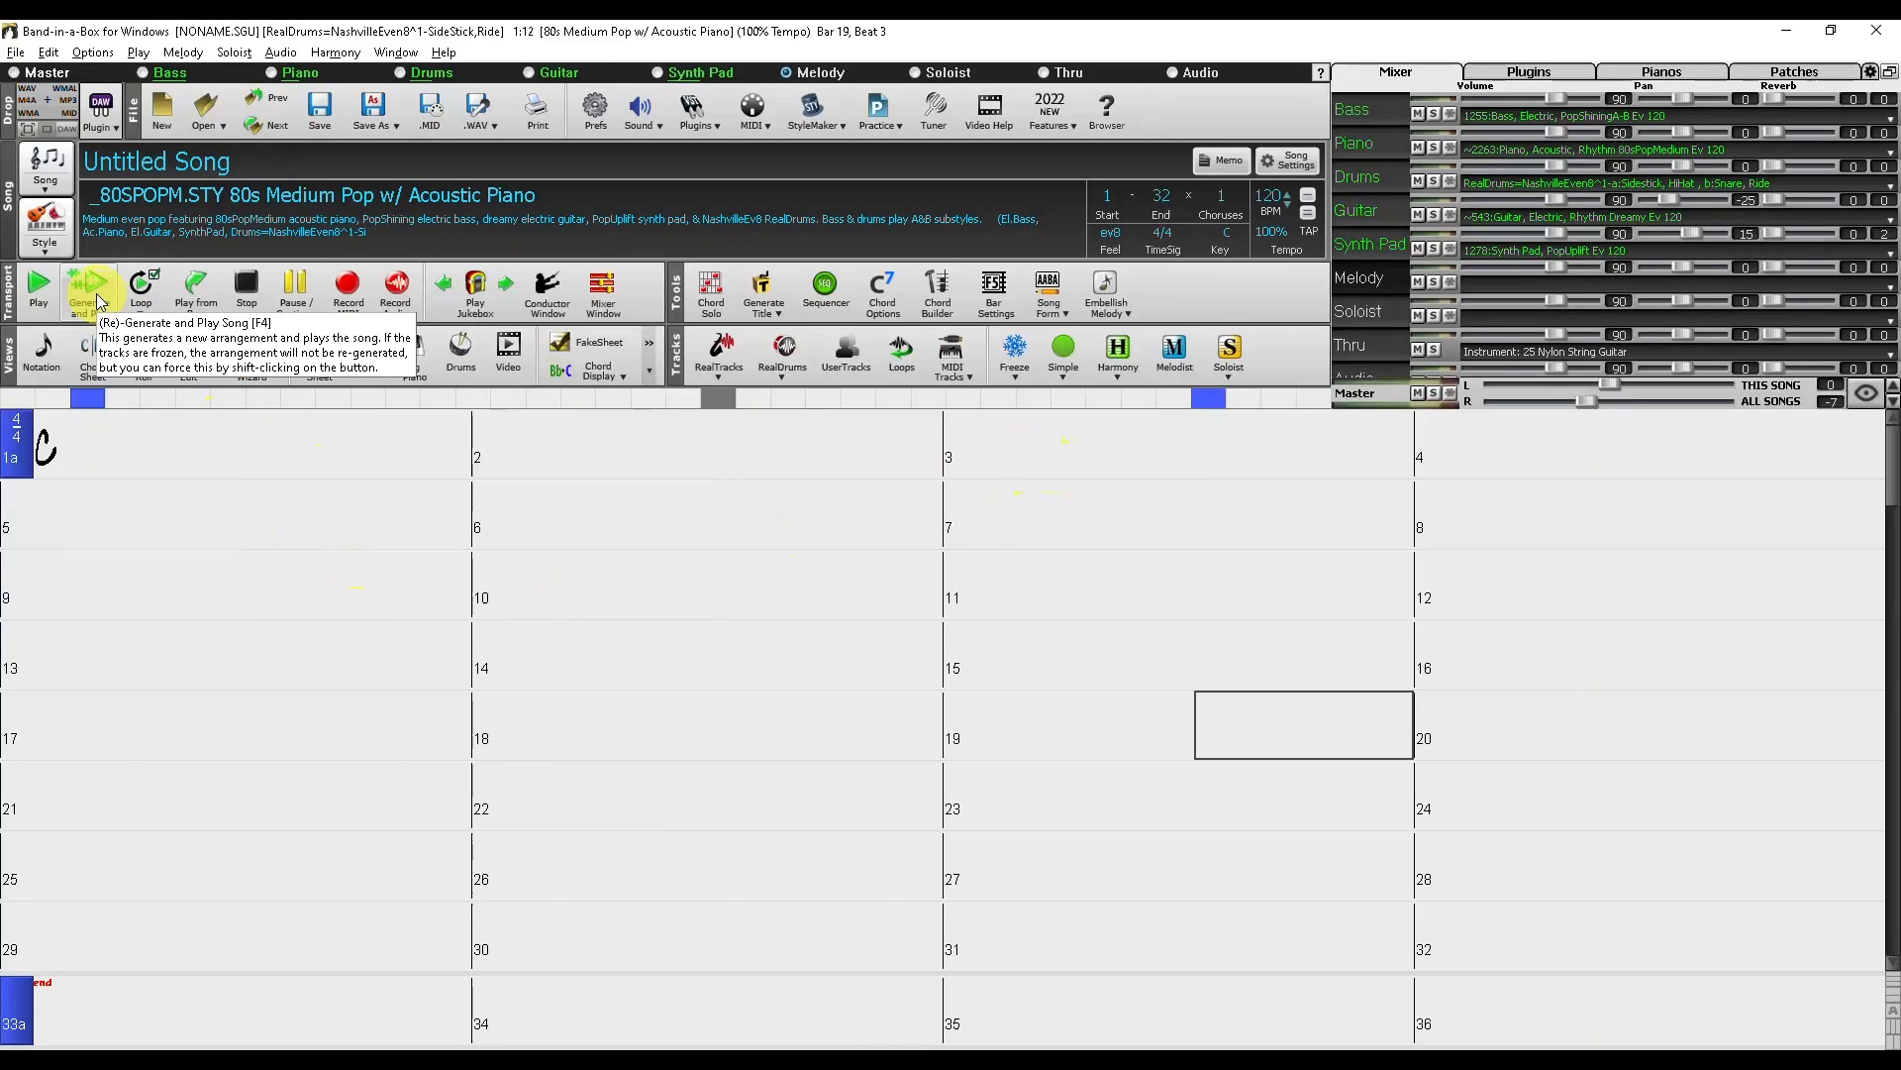
click(89, 287)
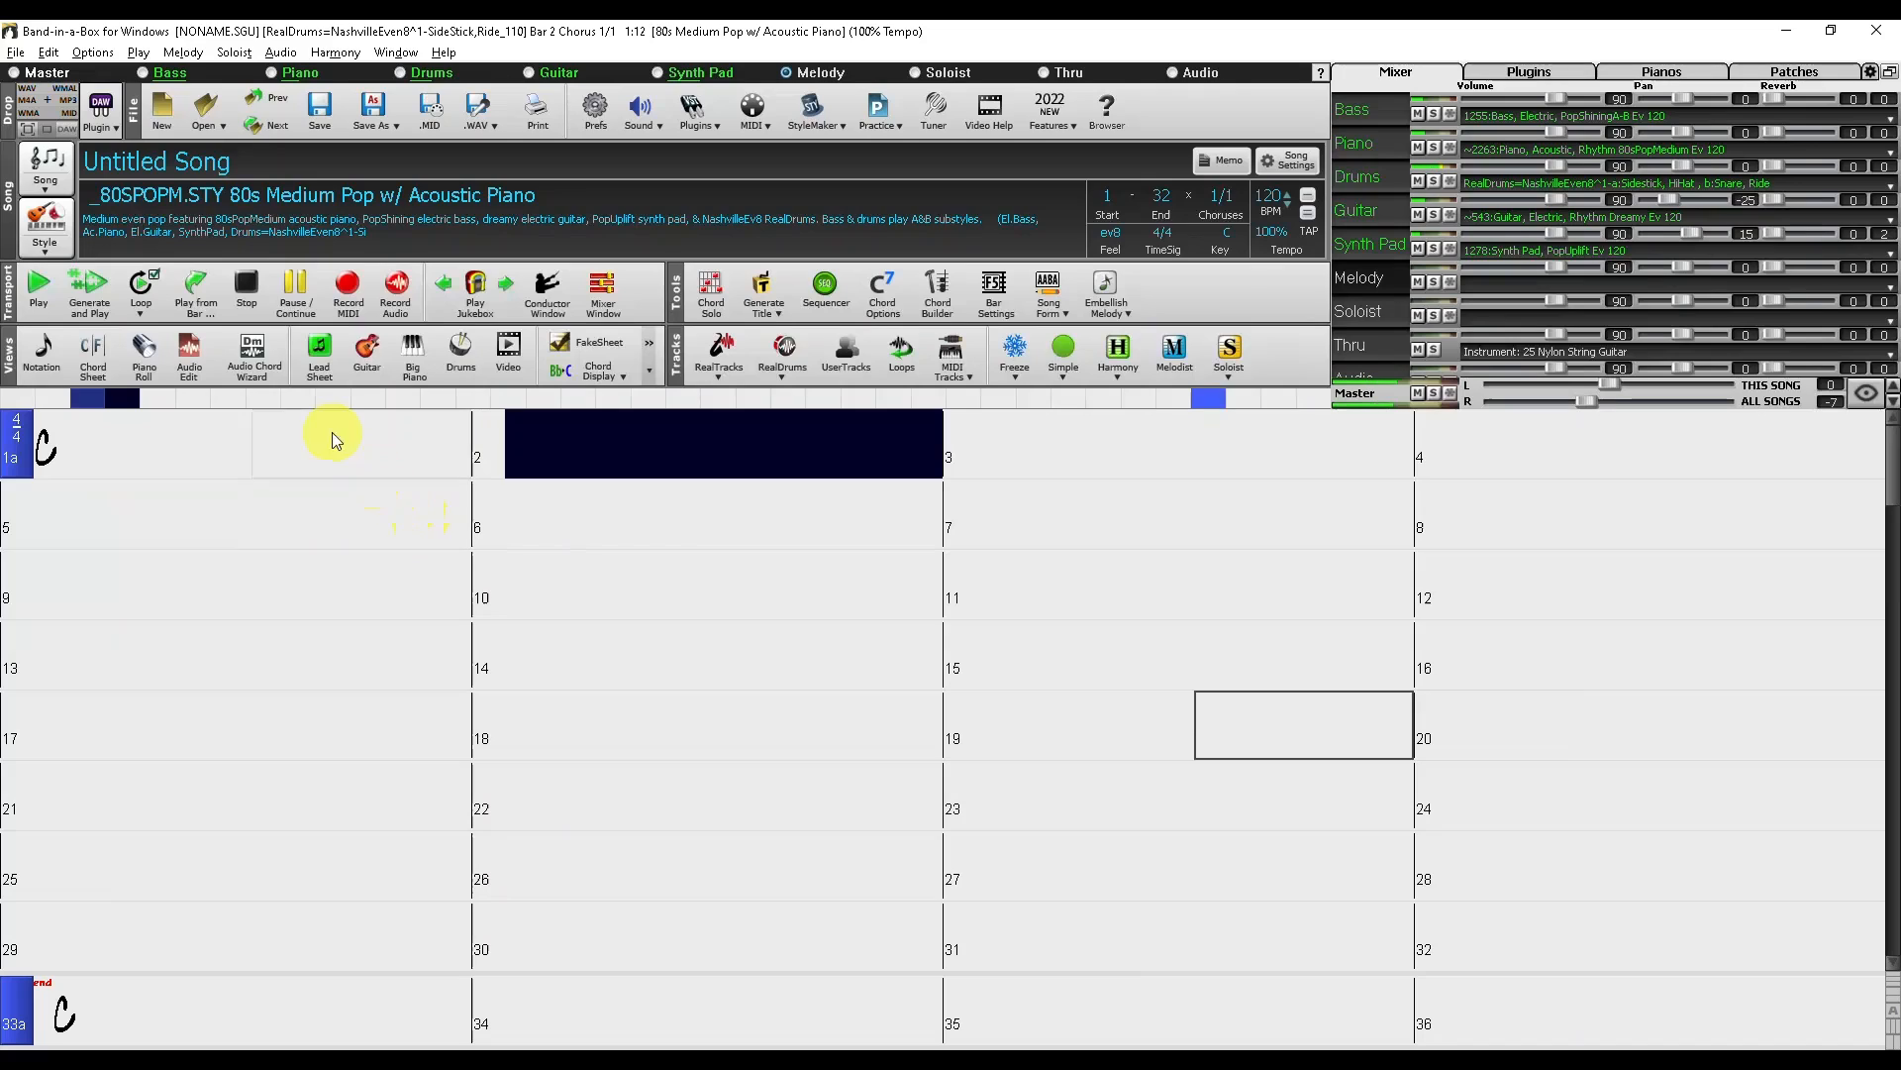
click(248, 292)
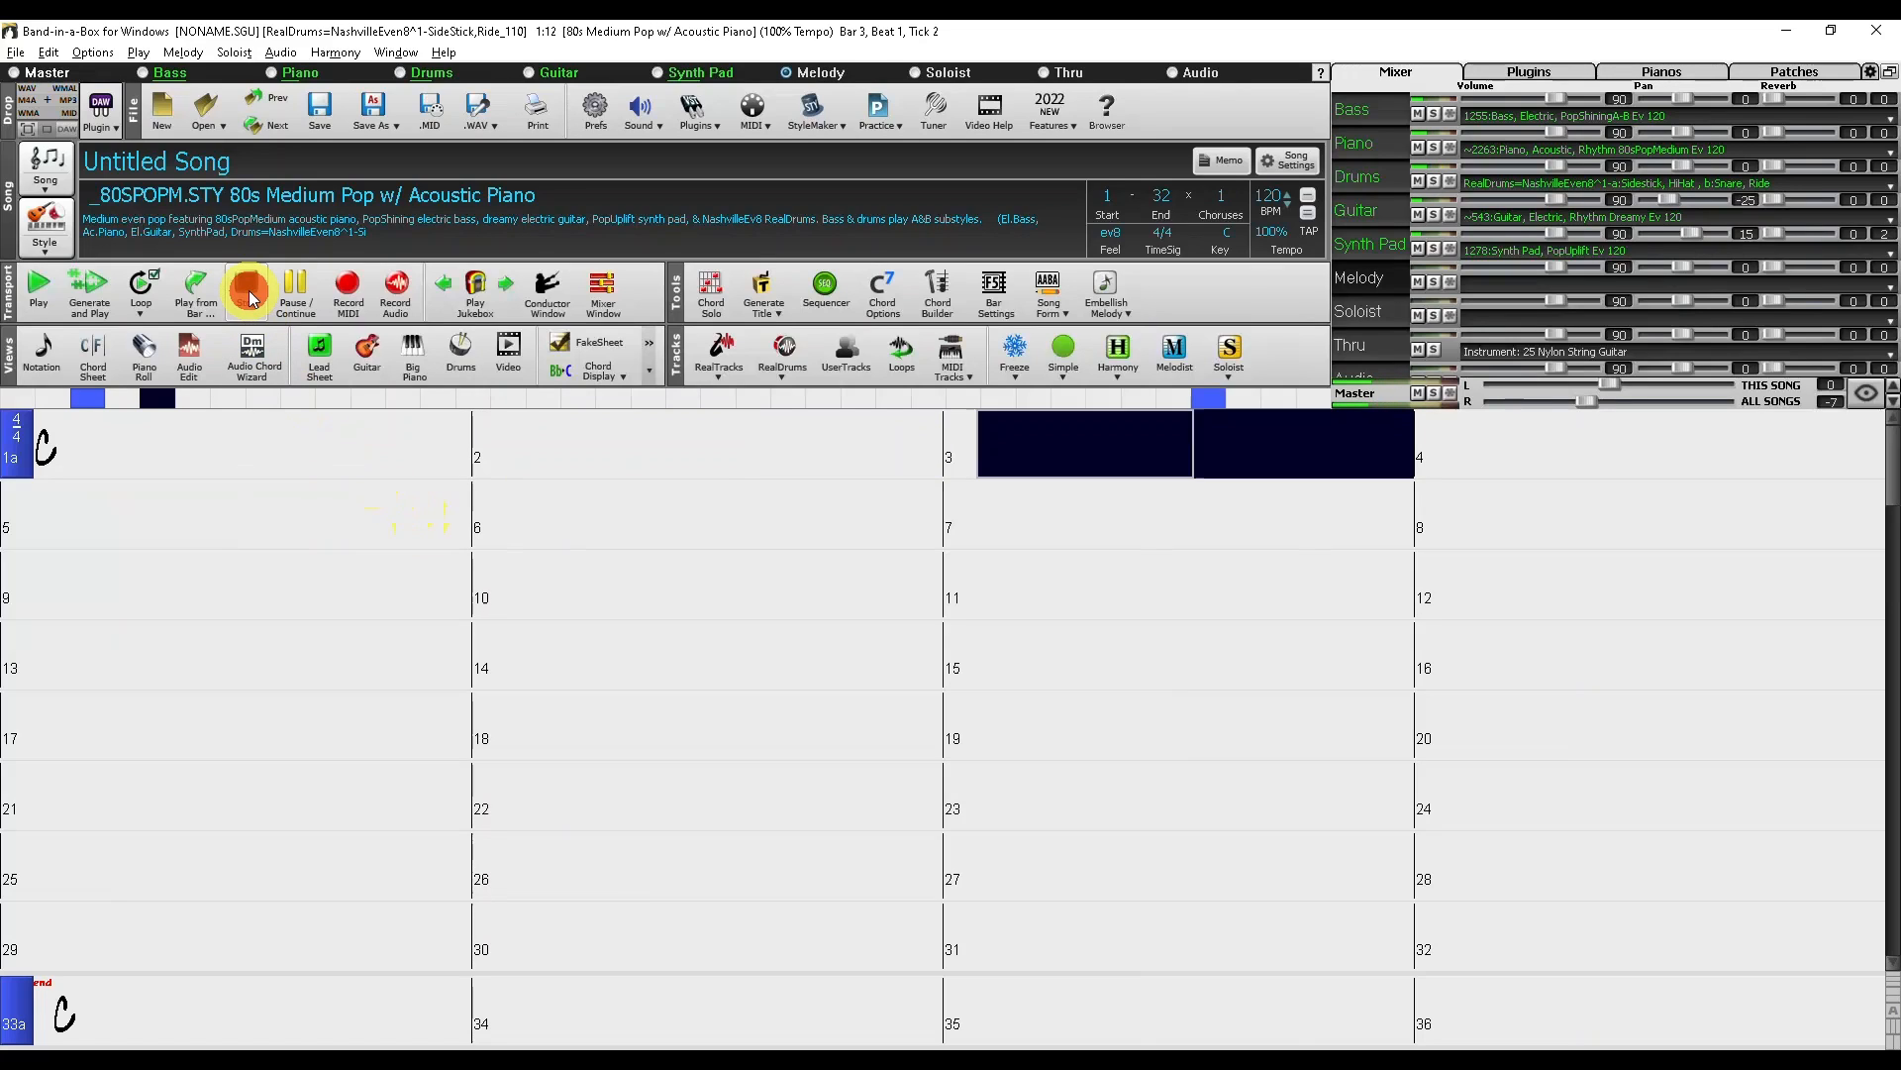
click(248, 290)
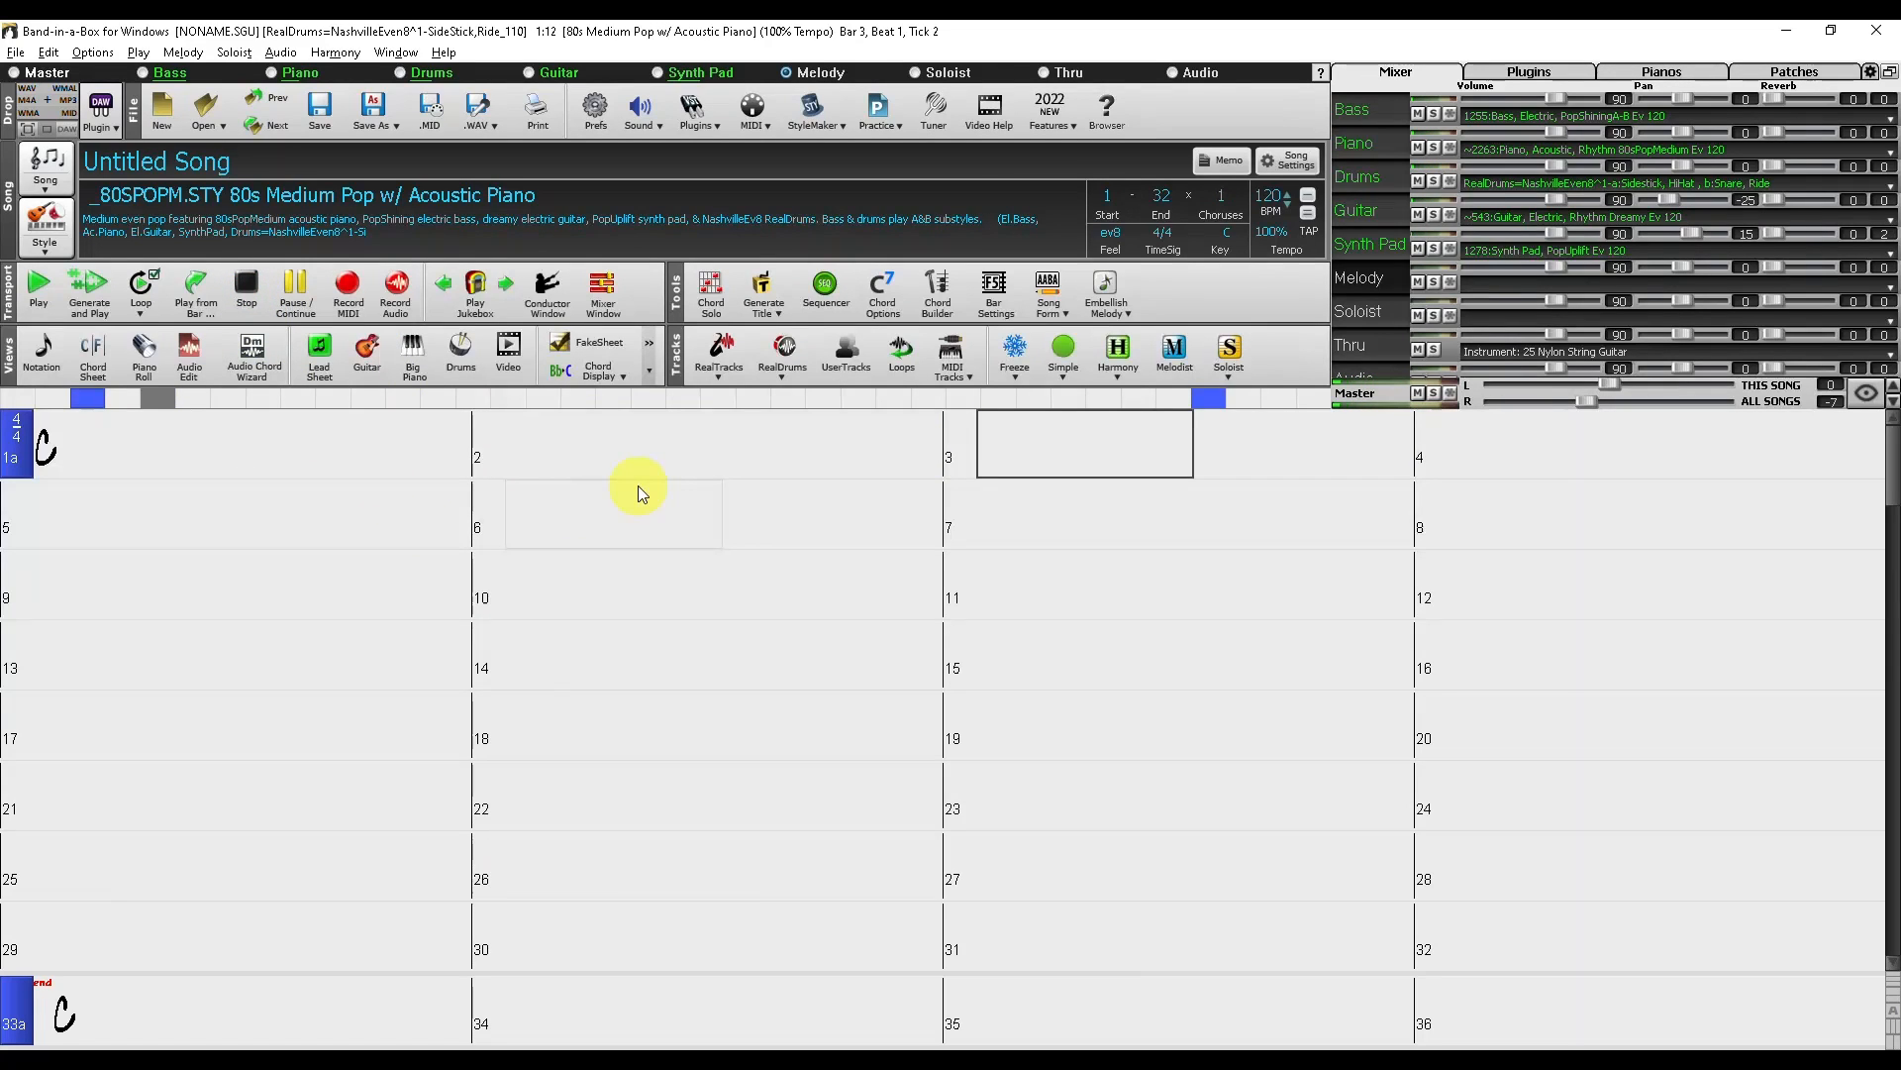